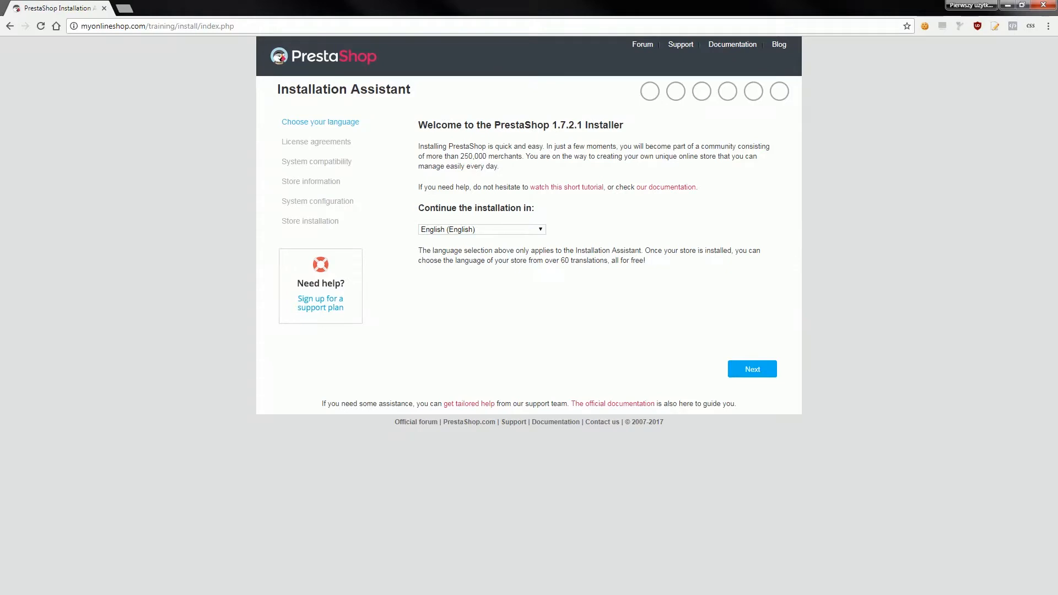
pyautogui.moveTo(600, 329)
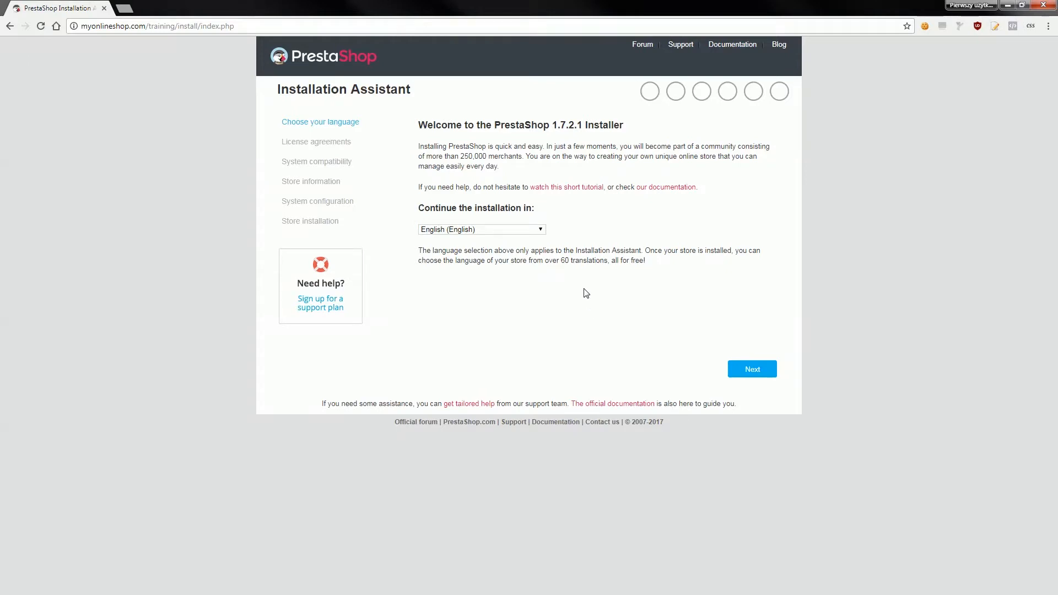
pyautogui.moveTo(561, 267)
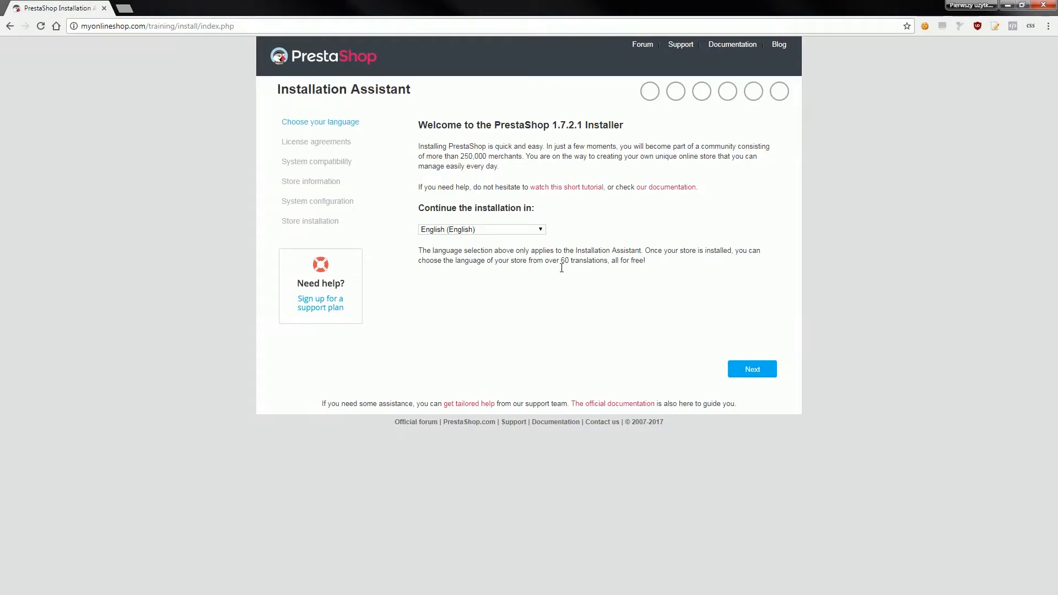
pyautogui.moveTo(562, 272)
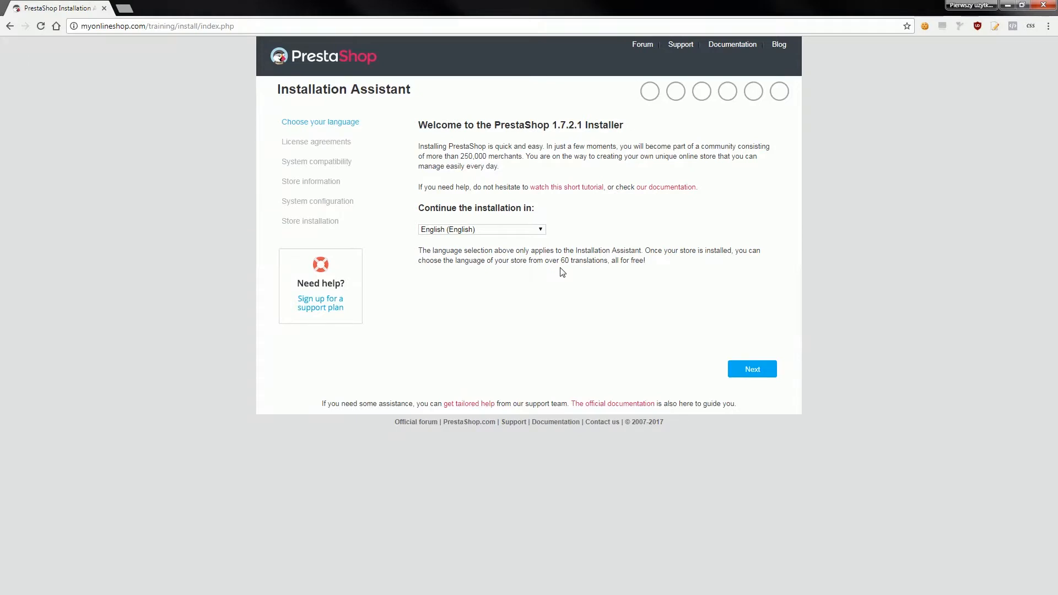
pyautogui.moveTo(563, 270)
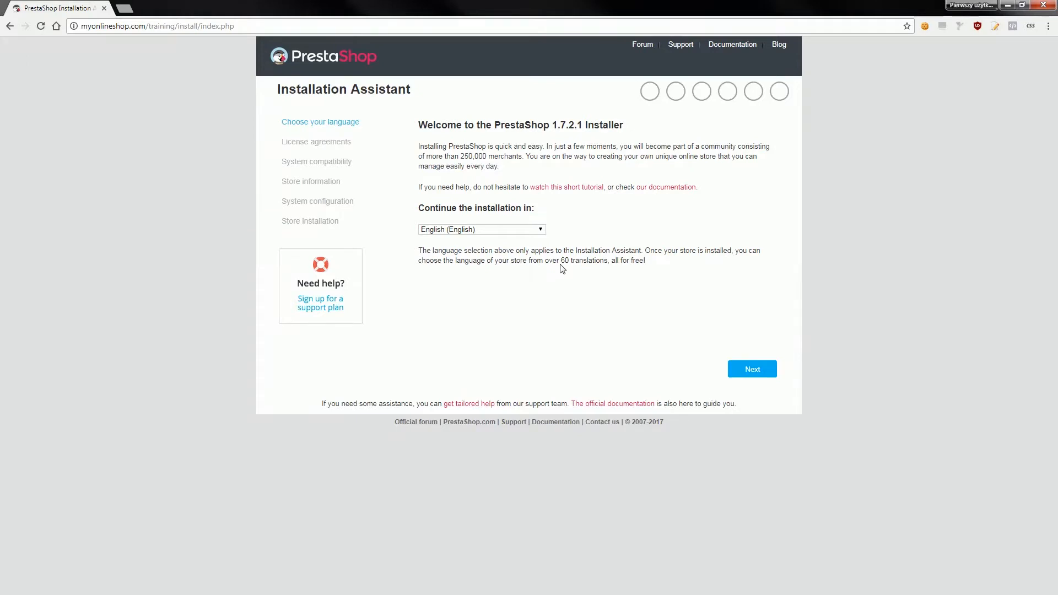
pyautogui.moveTo(486, 255)
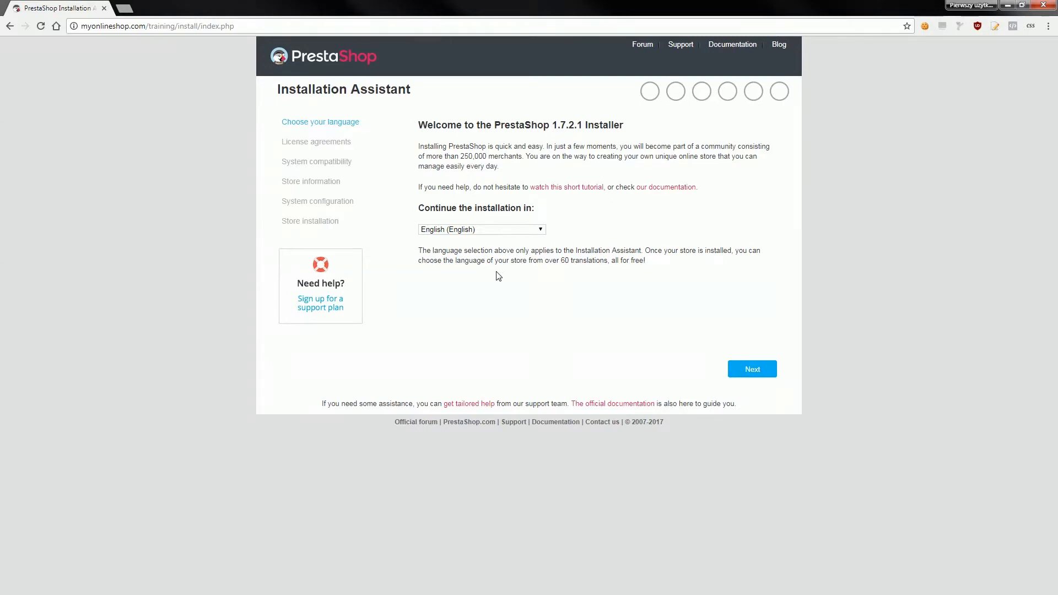
pyautogui.moveTo(489, 260)
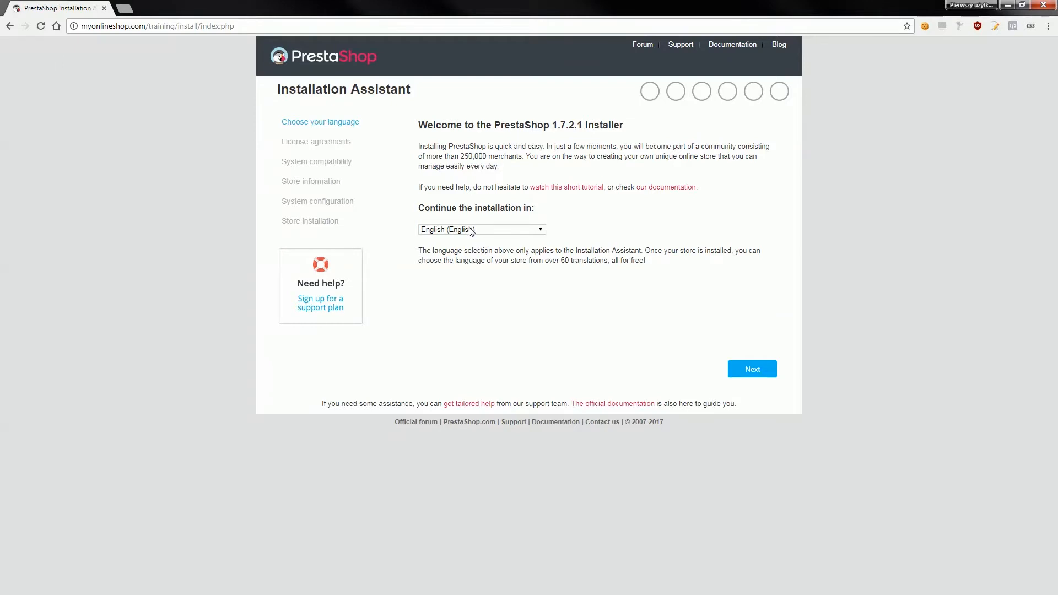
pyautogui.moveTo(236, 101)
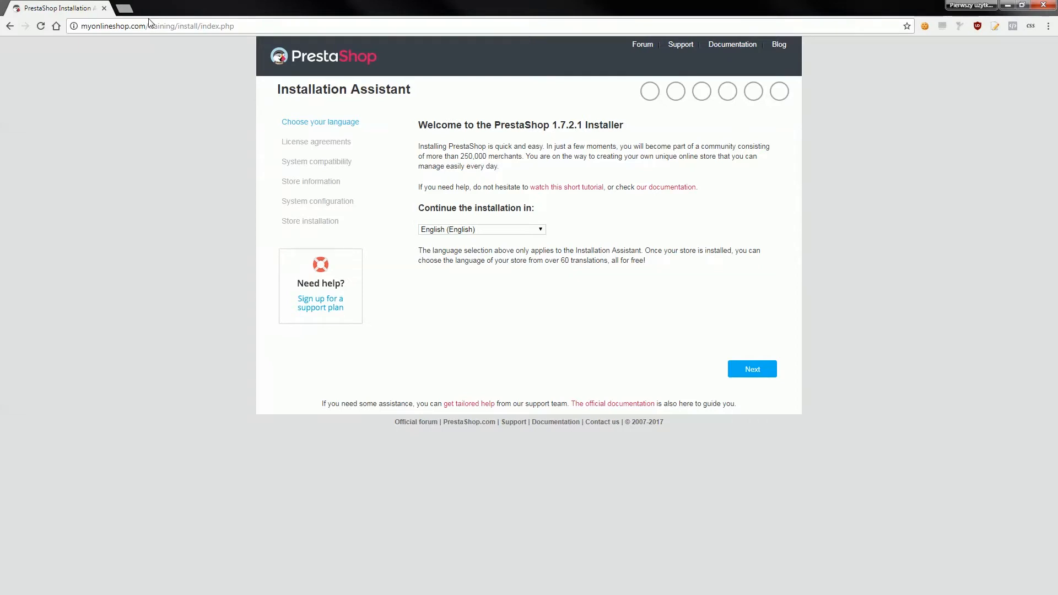
pyautogui.moveTo(207, 114)
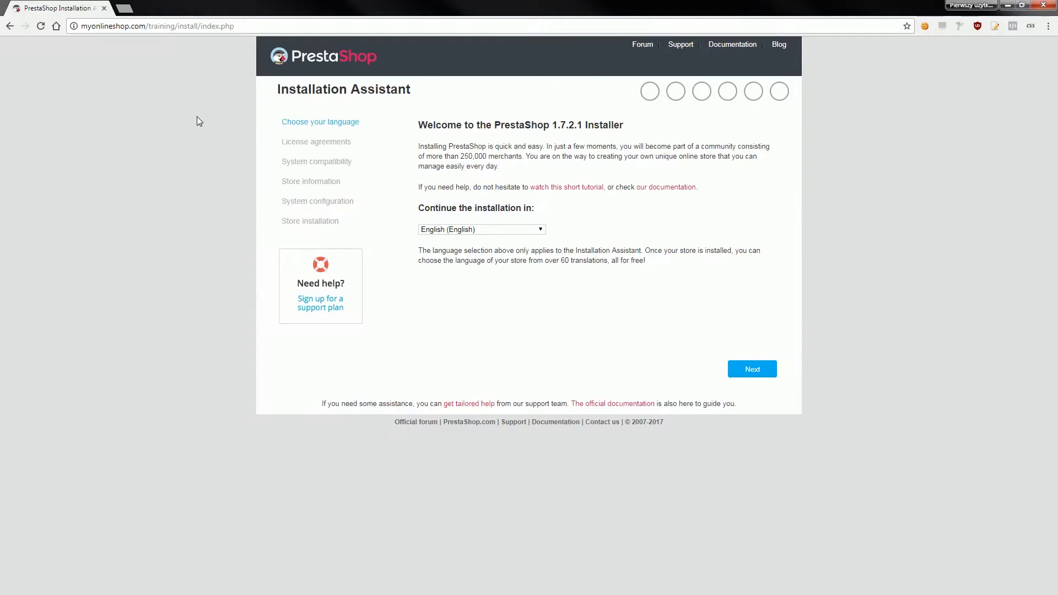
pyautogui.moveTo(197, 102)
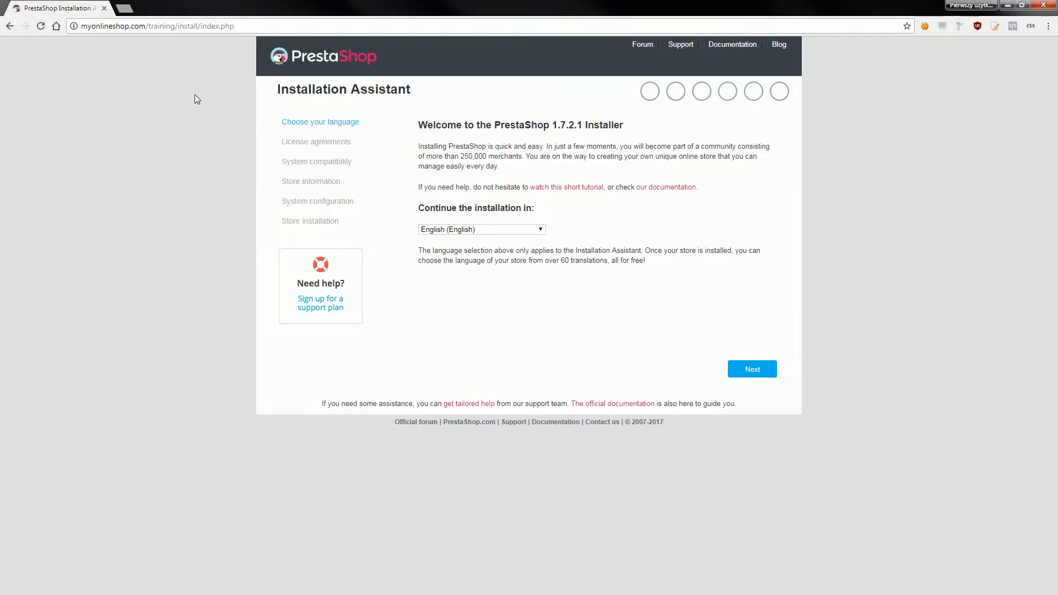
pyautogui.moveTo(190, 102)
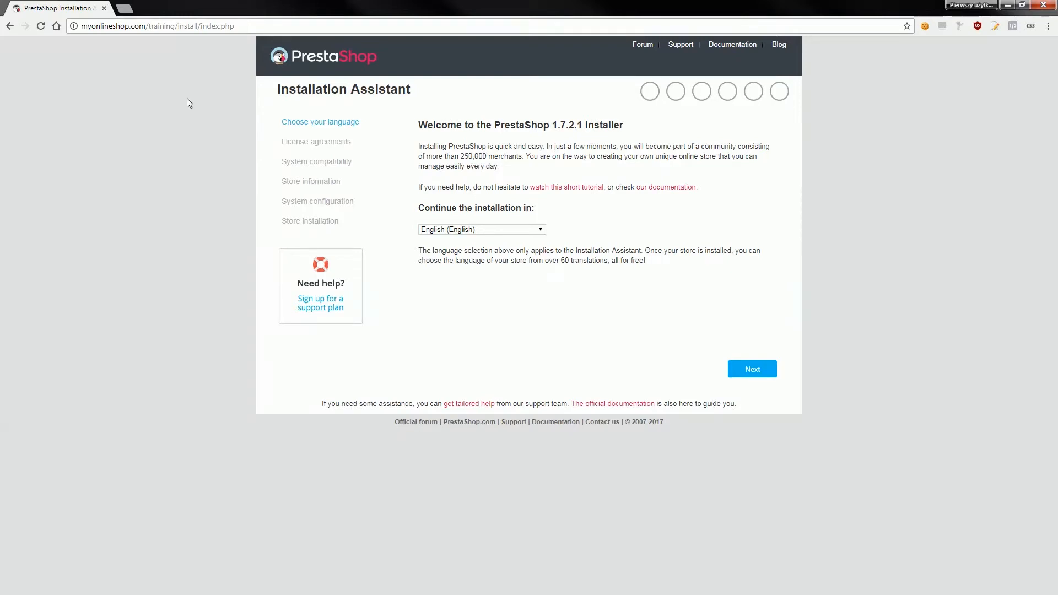
pyautogui.moveTo(107, 125)
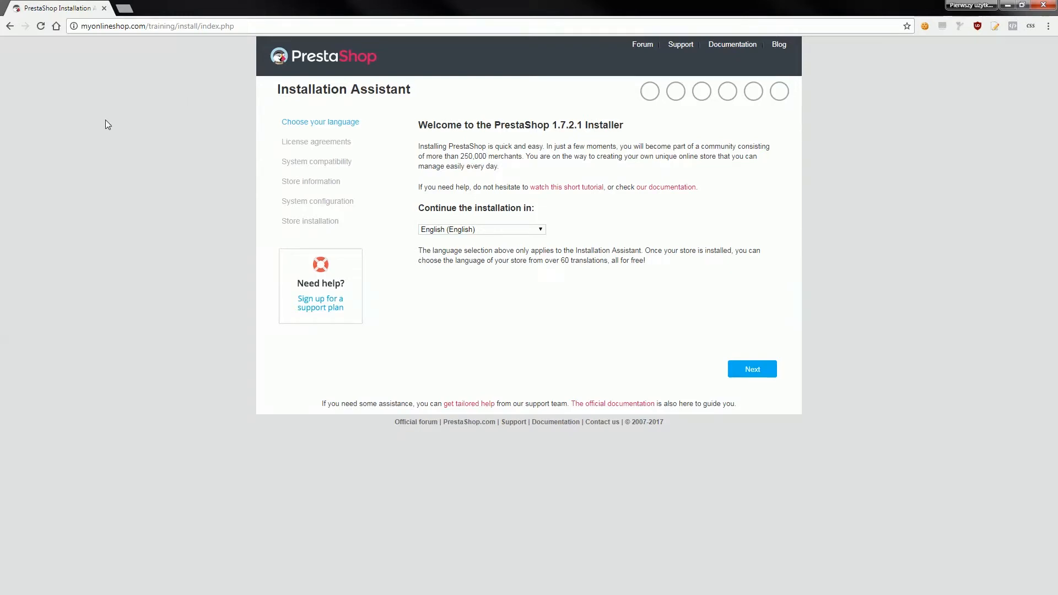
pyautogui.moveTo(162, 173)
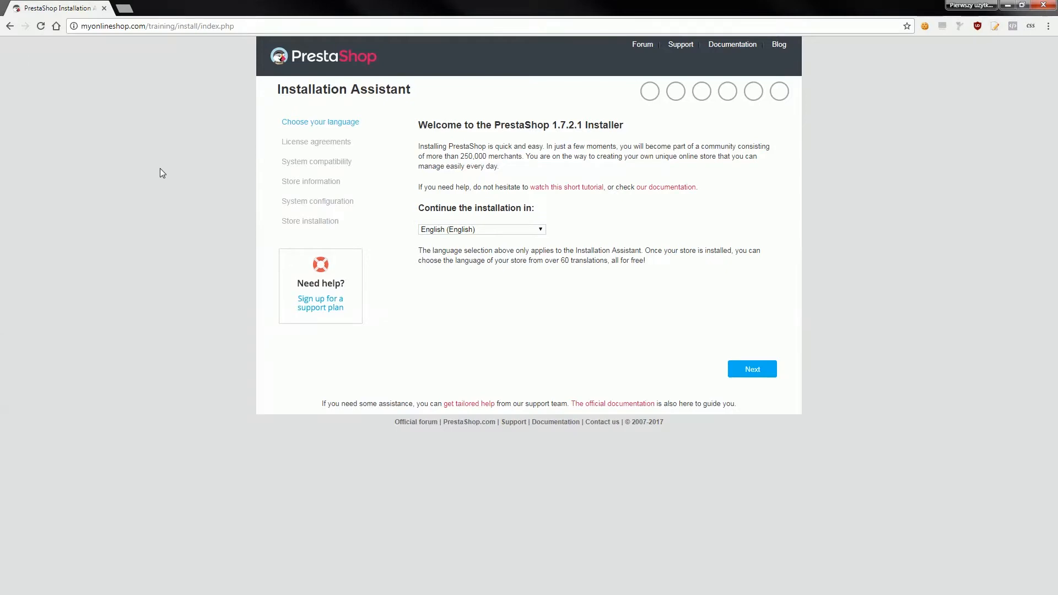
pyautogui.moveTo(12, 215)
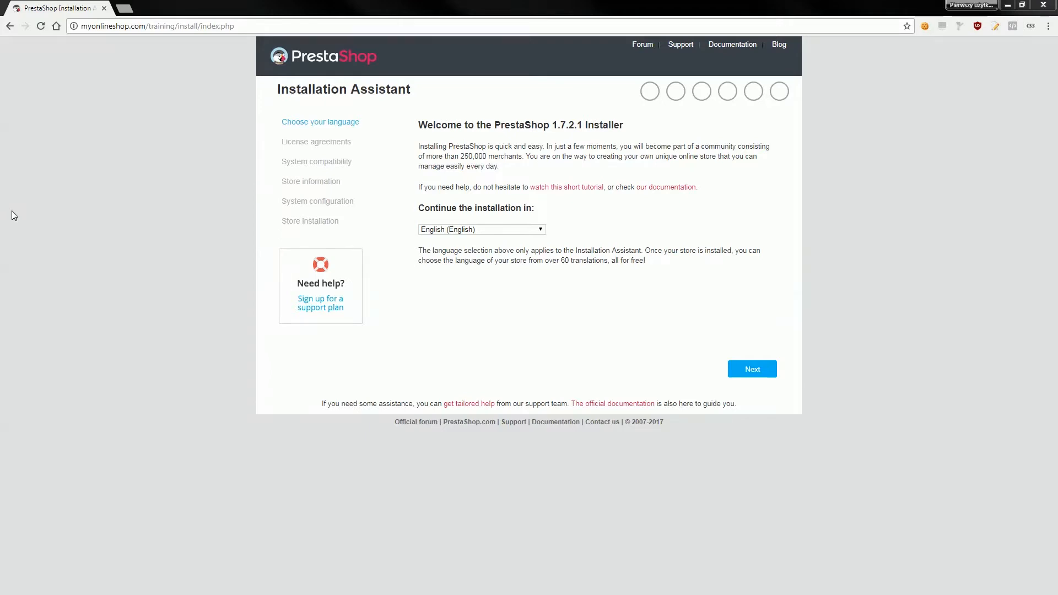
pyautogui.moveTo(488, 245)
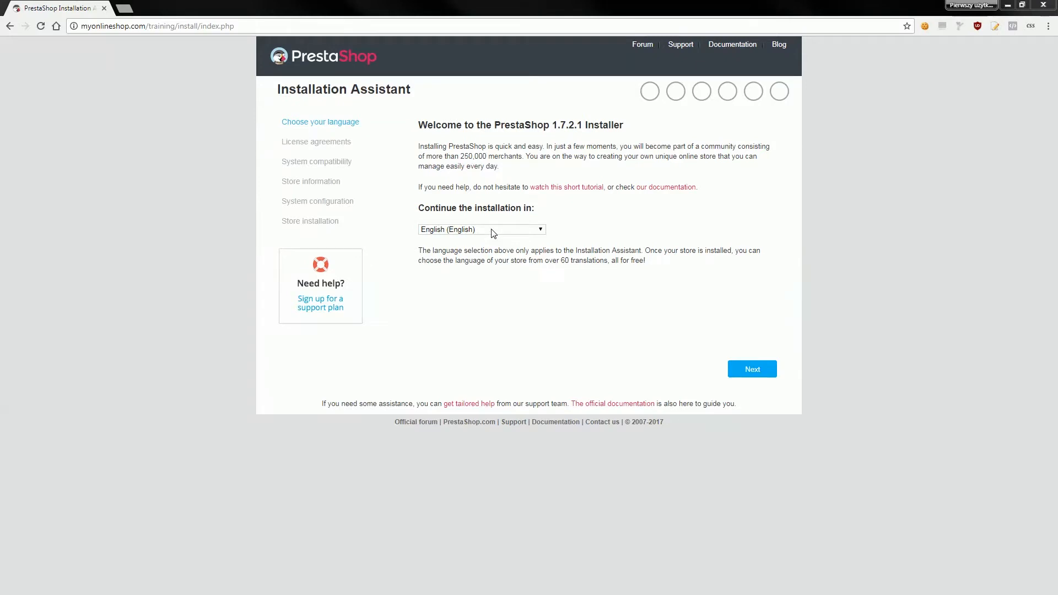
# Try Polish as the installer language, switch back to English, and continue to the license step.
pyautogui.click(480, 229)
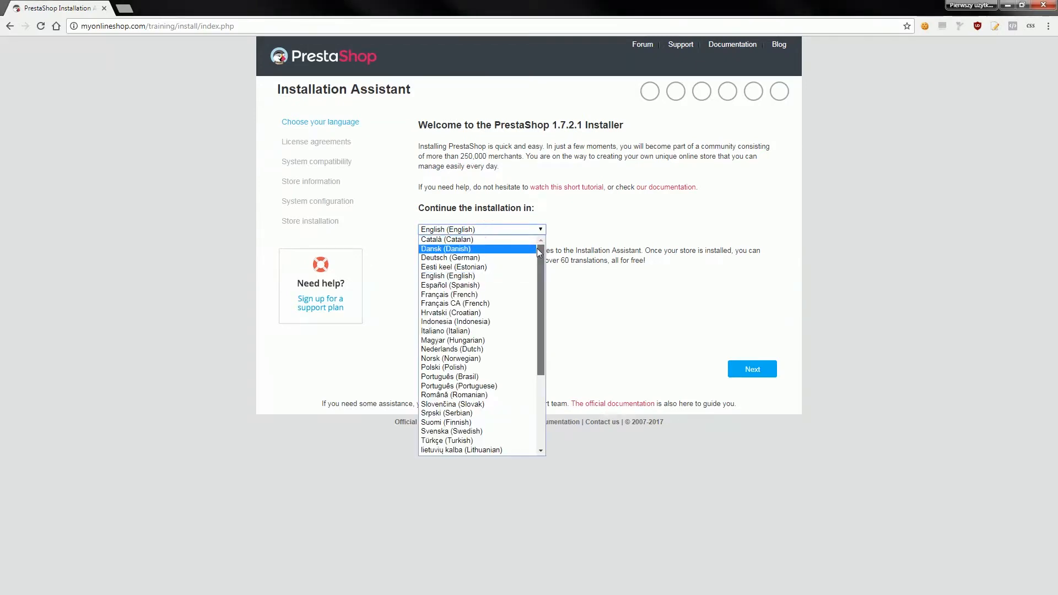
pyautogui.moveTo(443, 367)
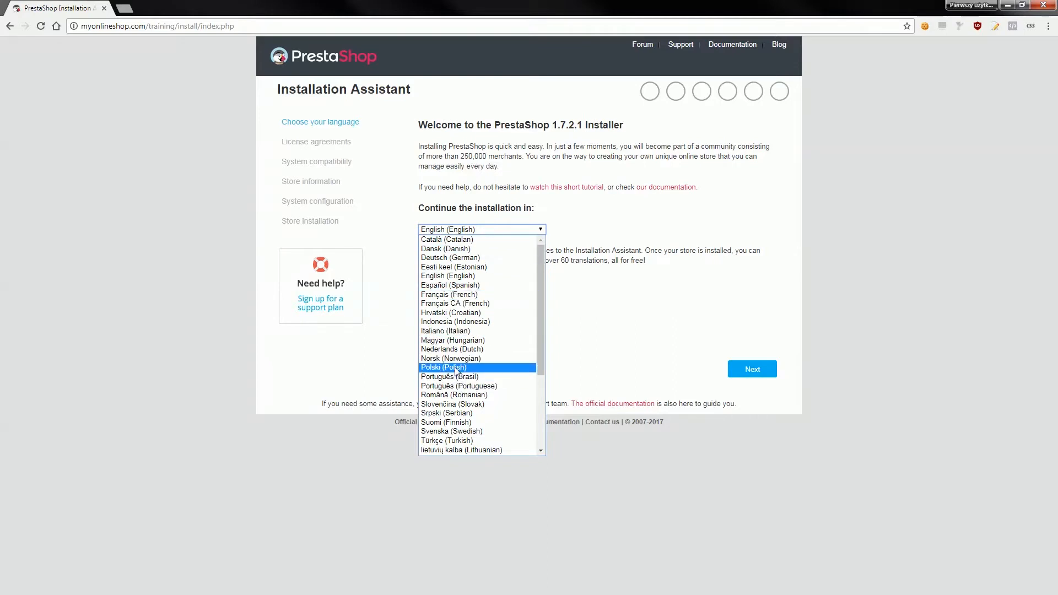
pyautogui.click(443, 367)
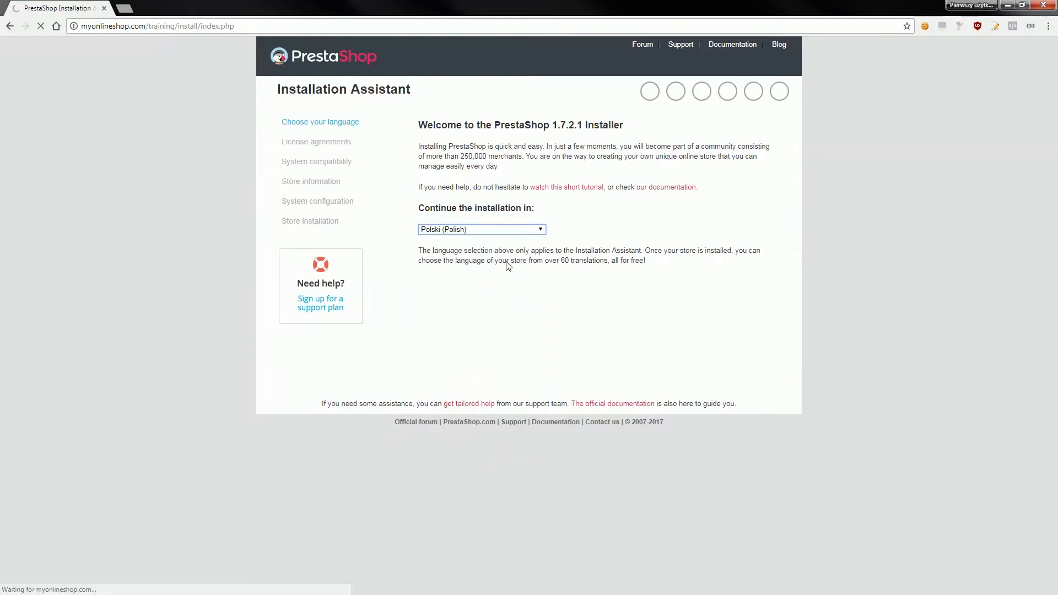
pyautogui.click(480, 229)
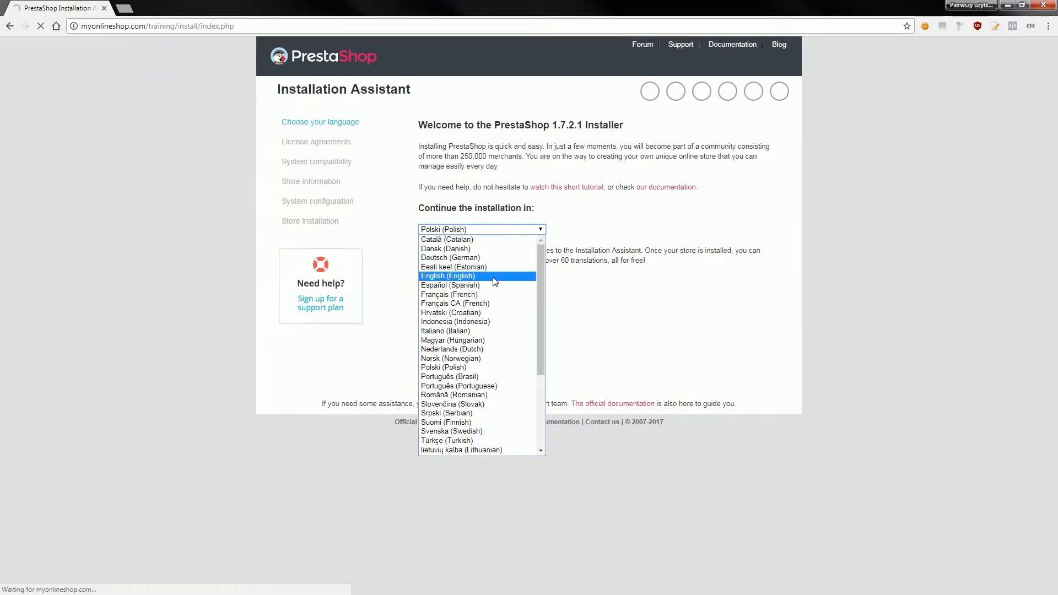
pyautogui.click(449, 276)
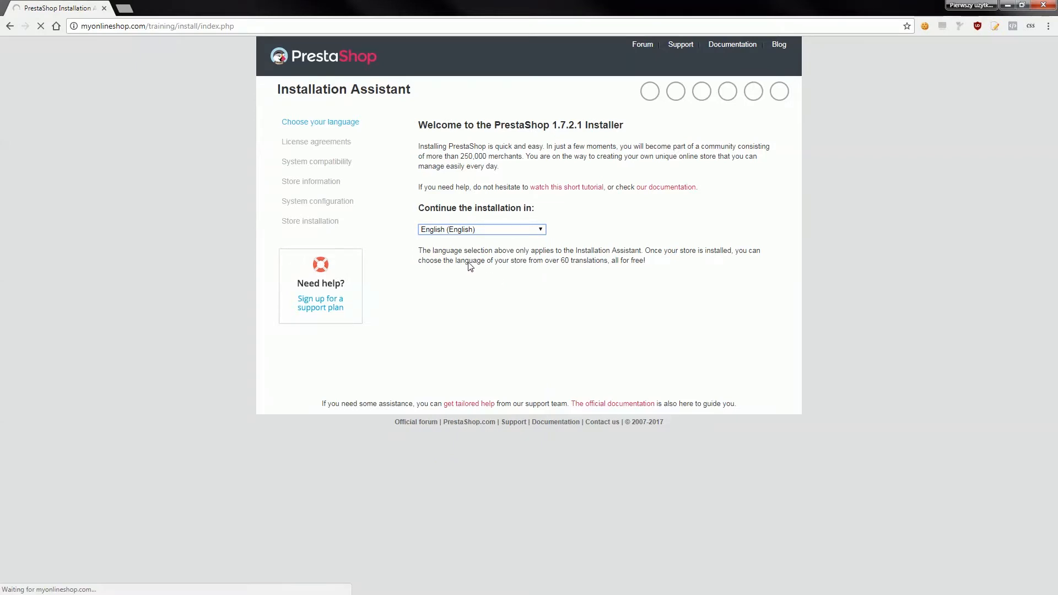
pyautogui.moveTo(506, 303)
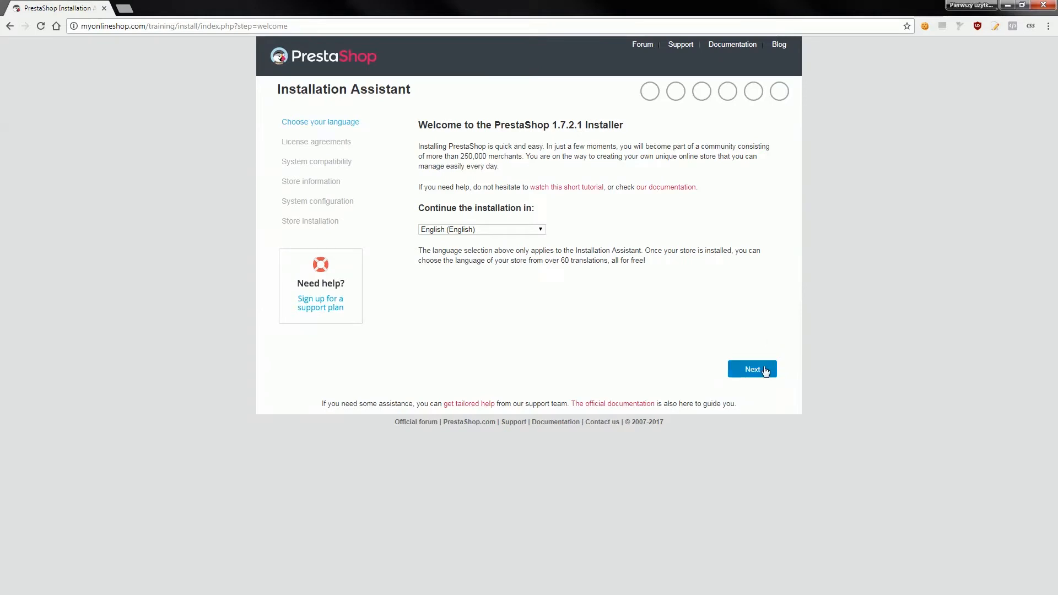
pyautogui.click(751, 369)
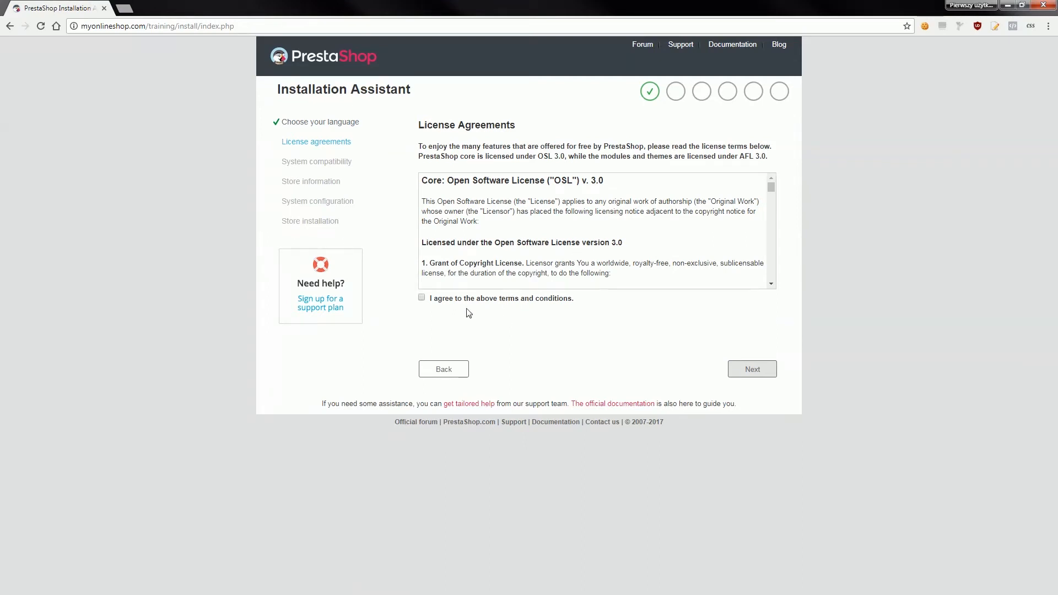
pyautogui.moveTo(462, 307)
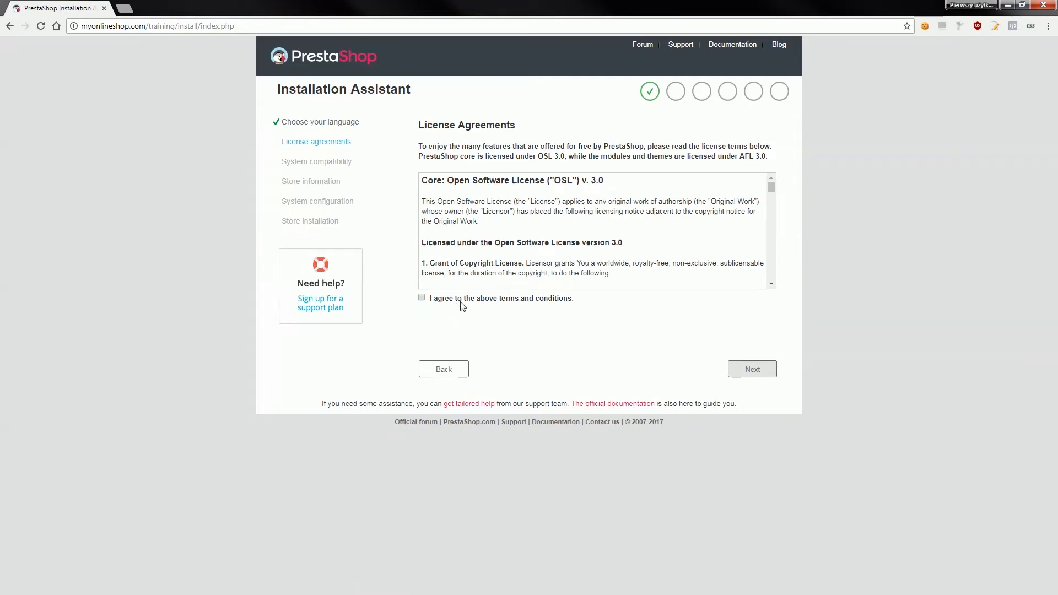
pyautogui.moveTo(464, 302)
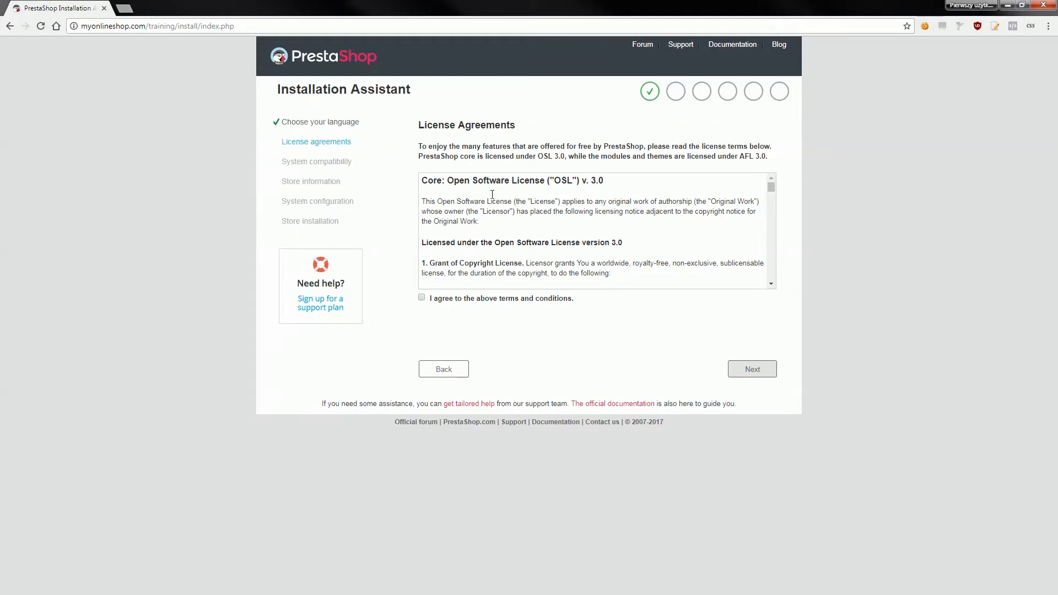
pyautogui.moveTo(514, 191)
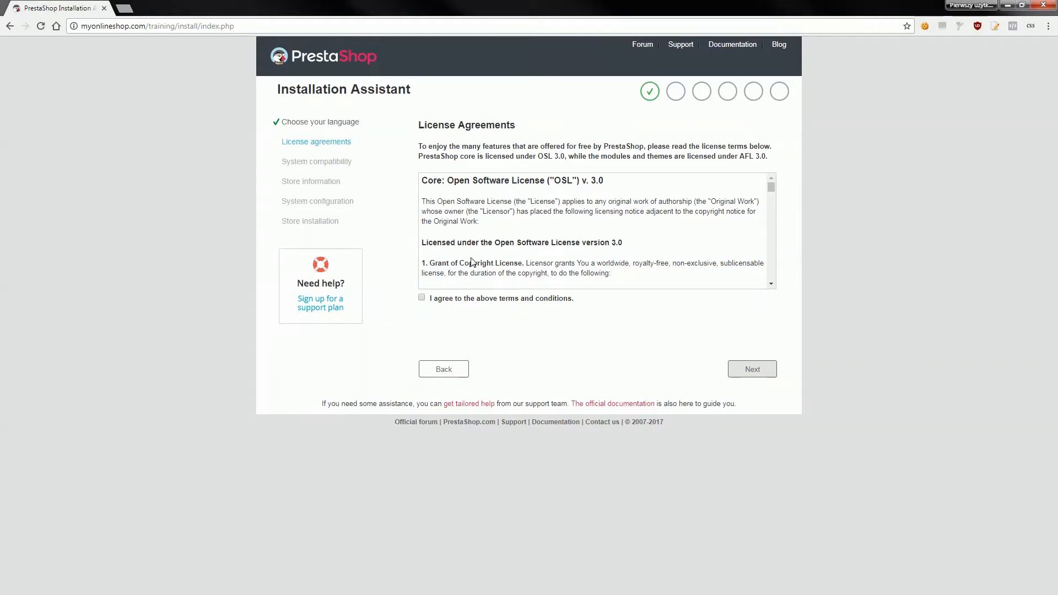
pyautogui.moveTo(439, 305)
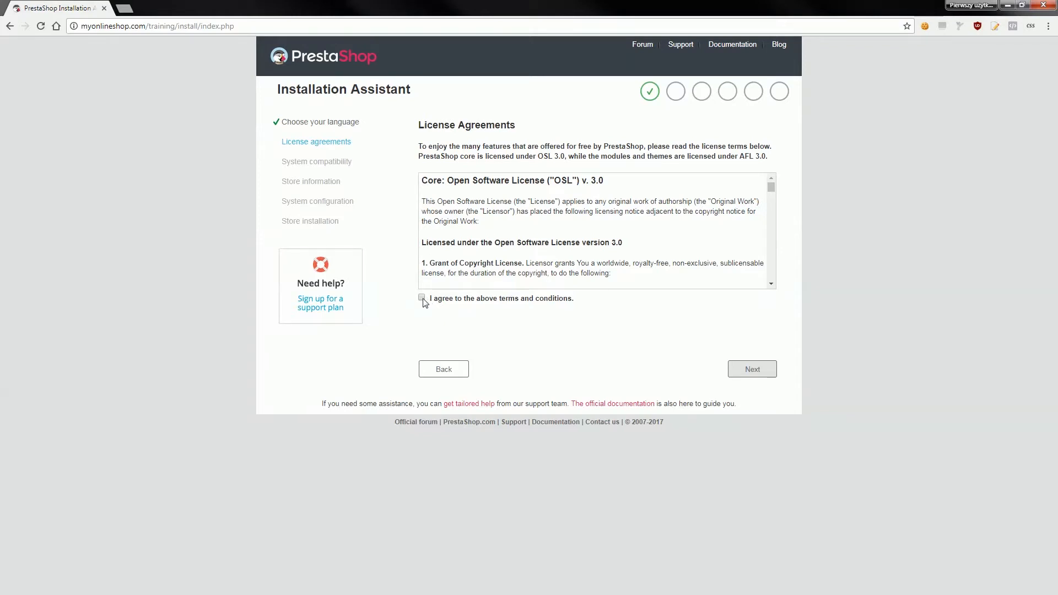
# Agree to the license terms and conditions and continue to the next step.
pyautogui.click(422, 299)
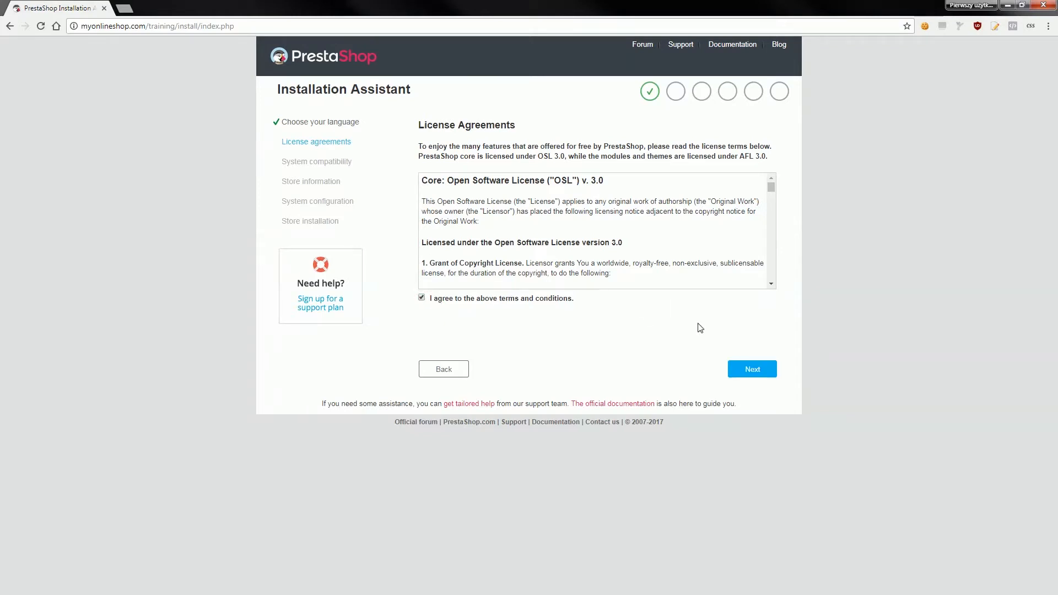
pyautogui.click(752, 369)
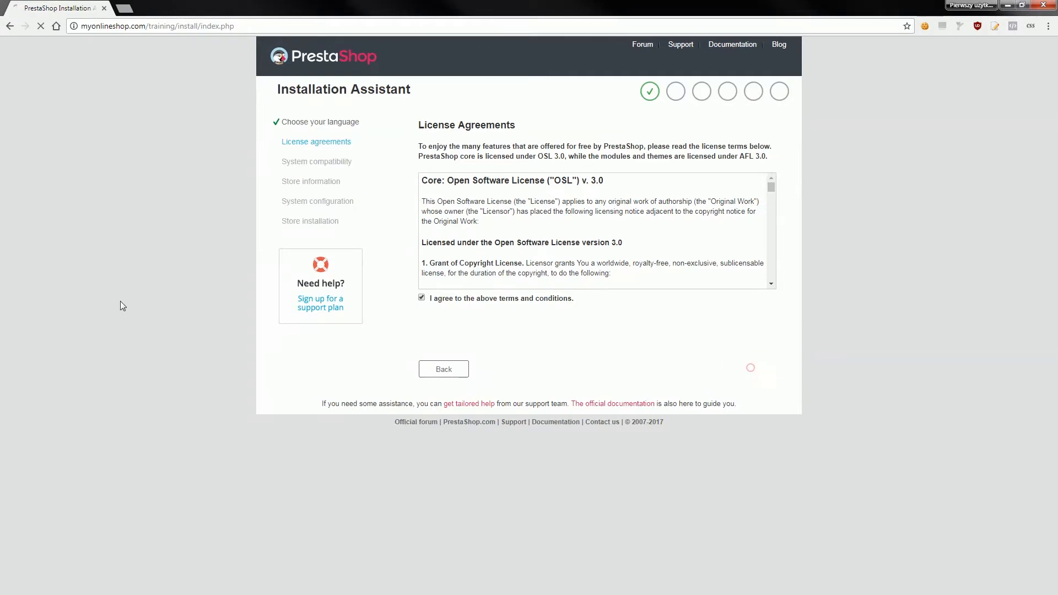
# Pass the verified system compatibility check and continue to the store information step.
pyautogui.click(749, 367)
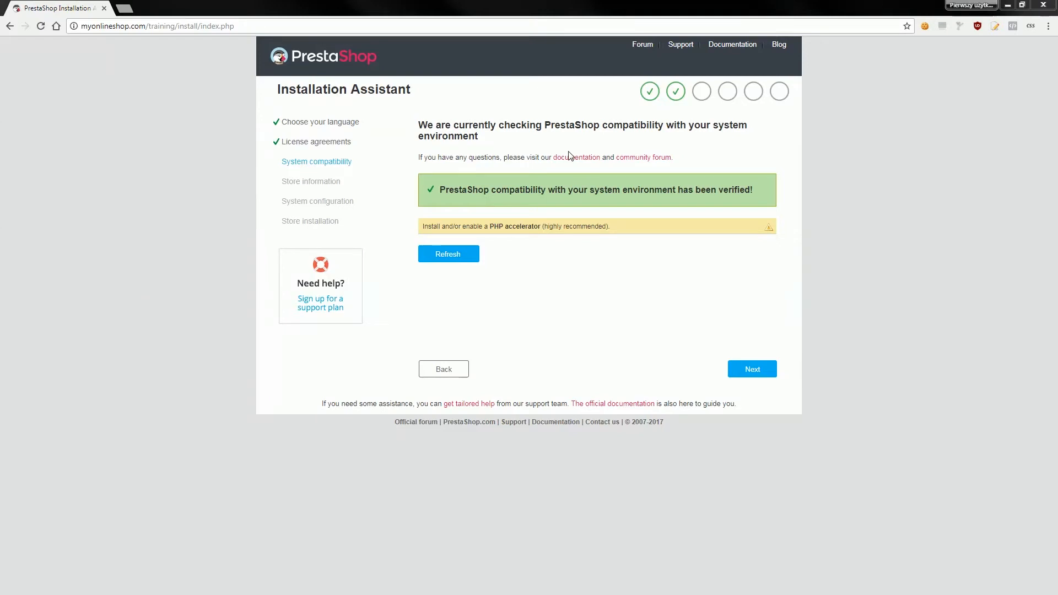
pyautogui.moveTo(521, 162)
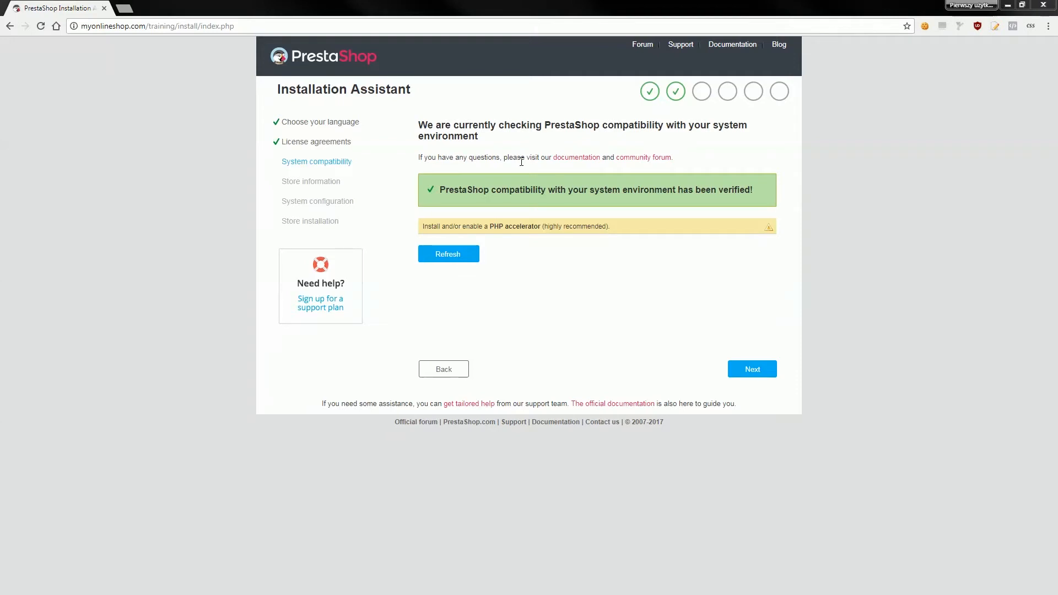
pyautogui.moveTo(541, 172)
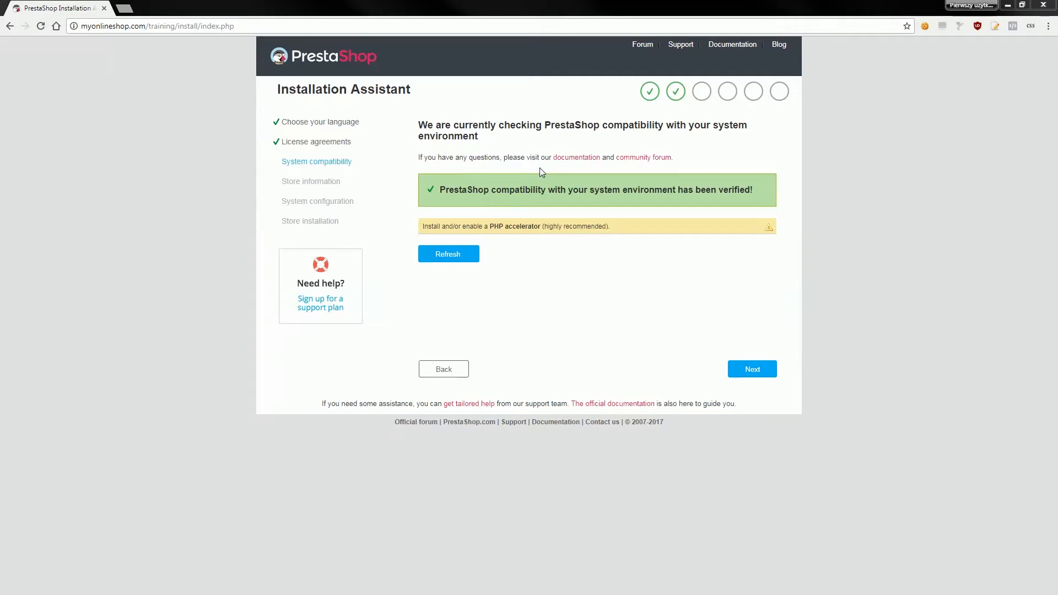
pyautogui.moveTo(635, 287)
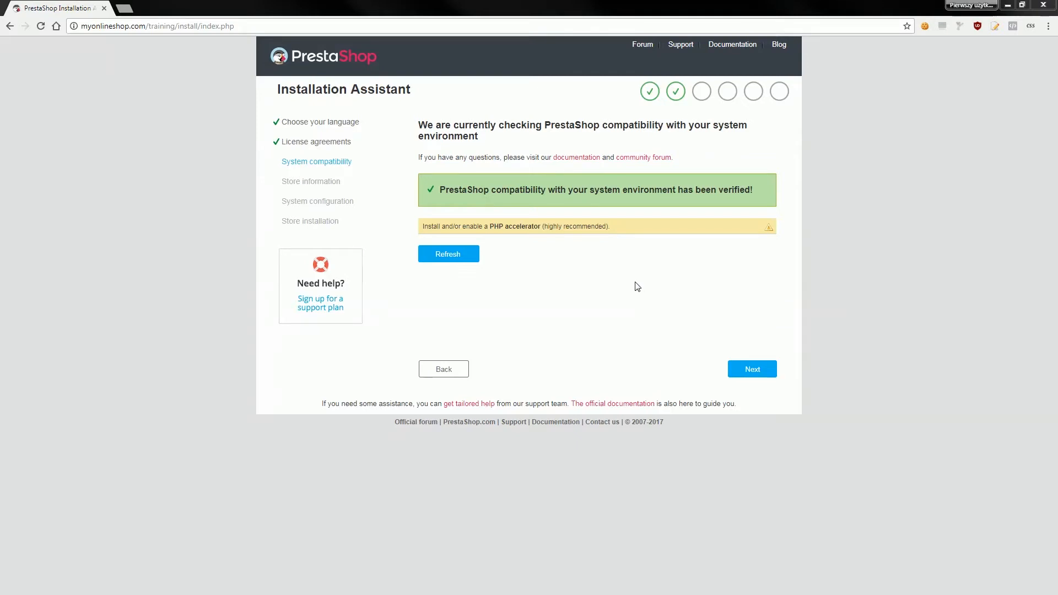
pyautogui.moveTo(641, 228)
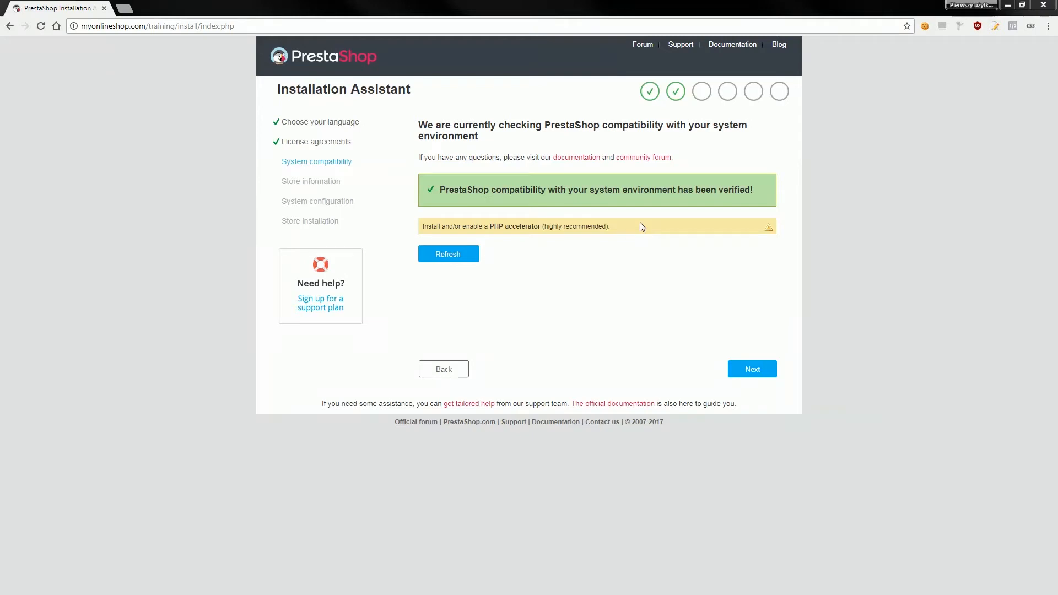
pyautogui.moveTo(640, 236)
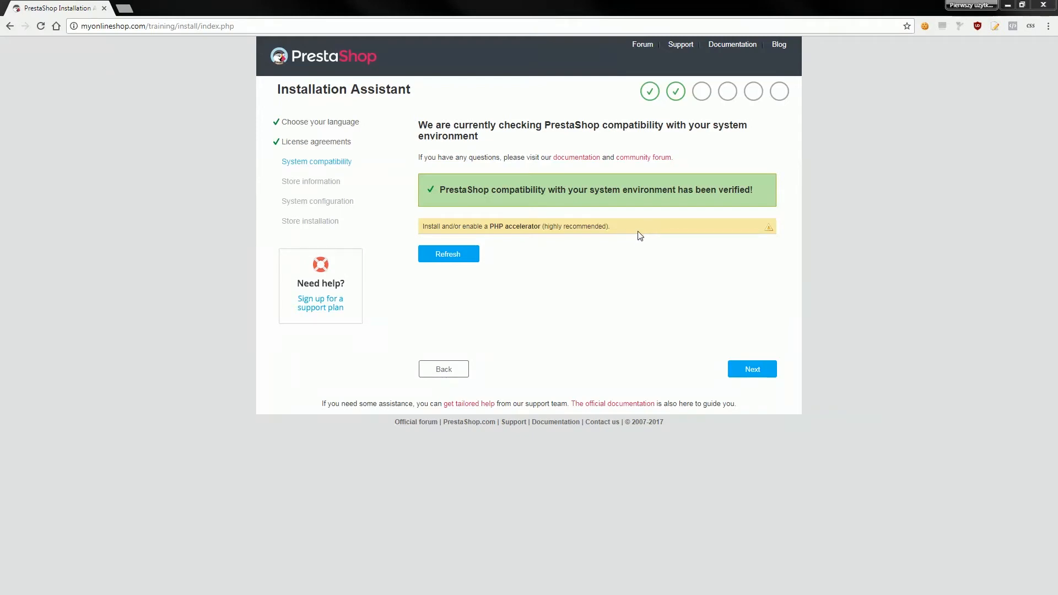
pyautogui.moveTo(639, 233)
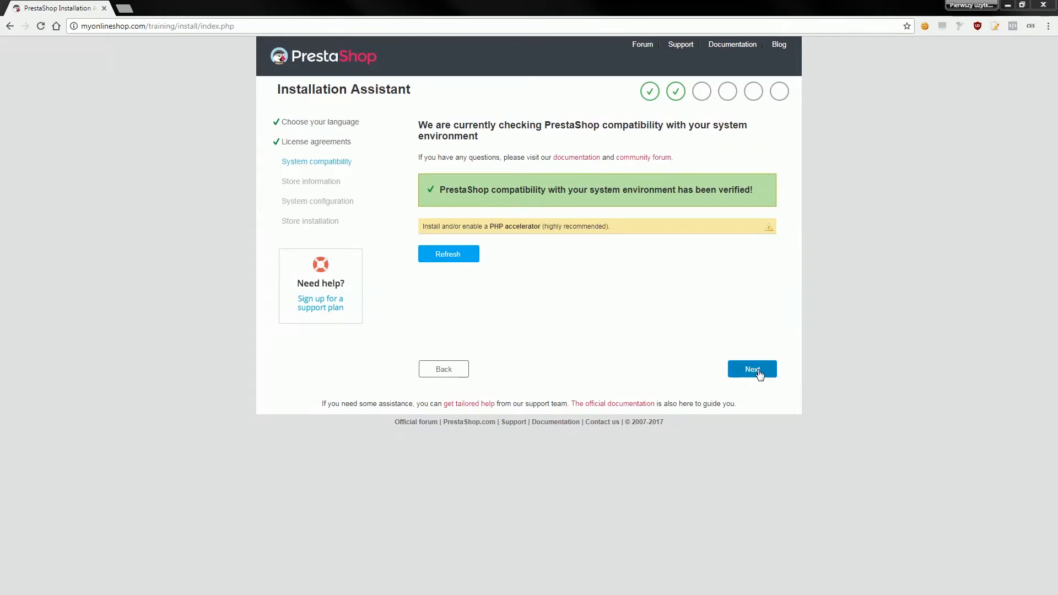
pyautogui.click(750, 369)
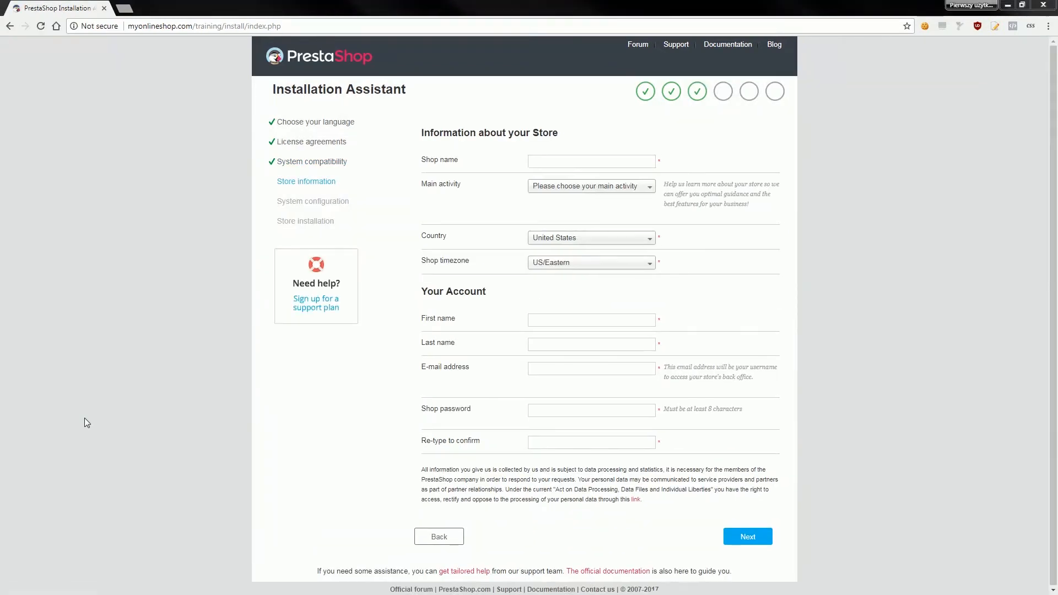
pyautogui.moveTo(641, 300)
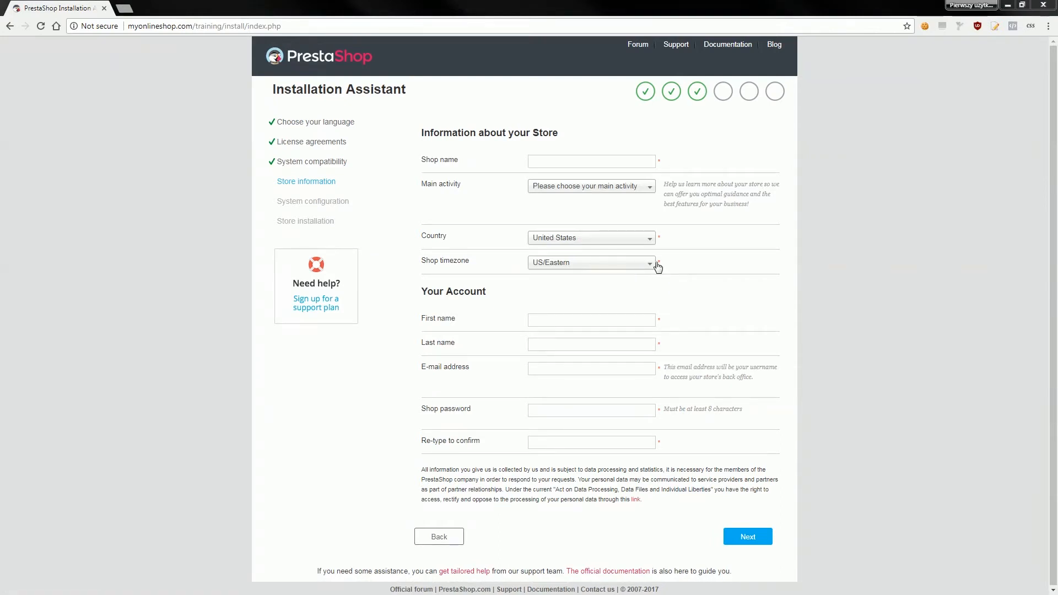
pyautogui.moveTo(657, 265)
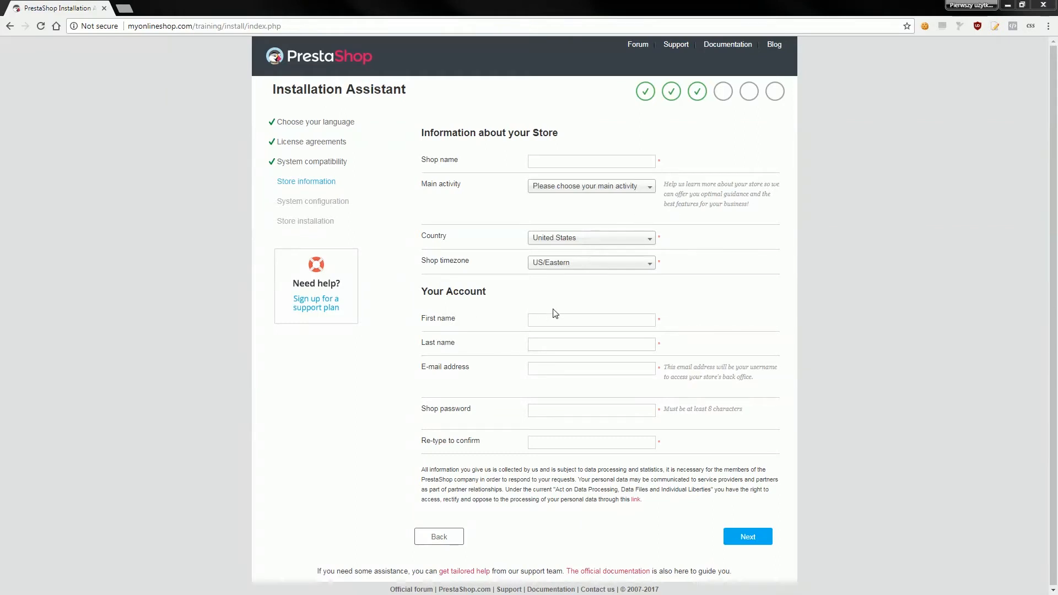
pyautogui.moveTo(511, 322)
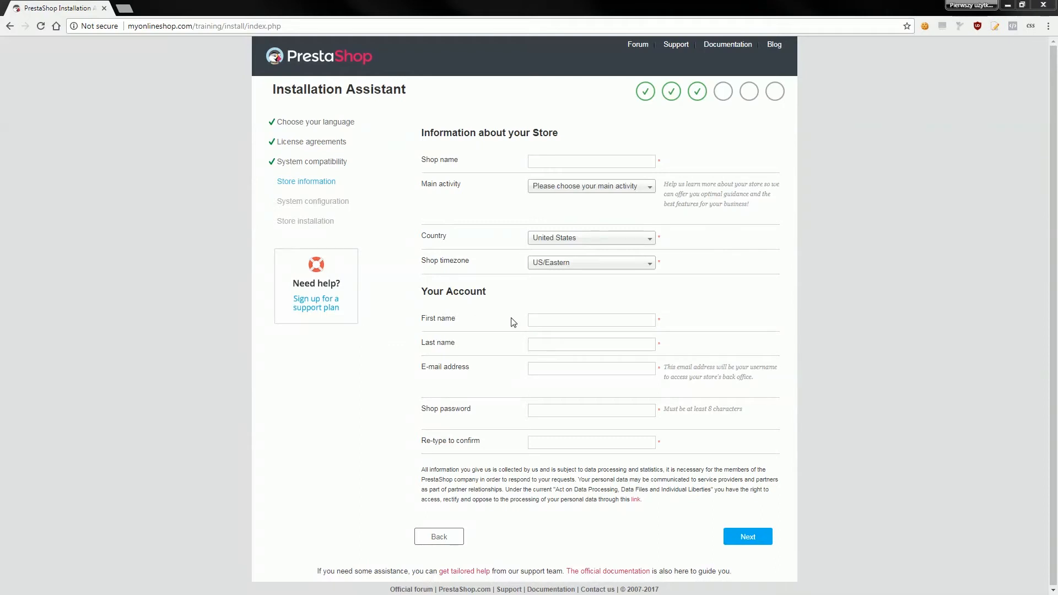
pyautogui.click(591, 161)
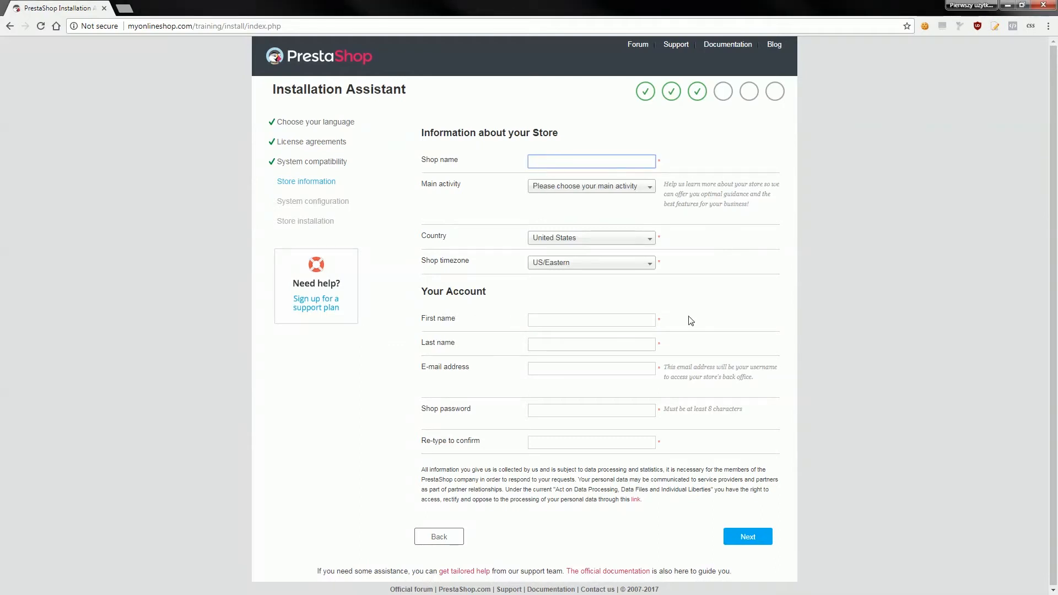
# Name the shop 'Sklep Demo' and choose 'Other activity' as its main activity.
pyautogui.write('Sklep De')
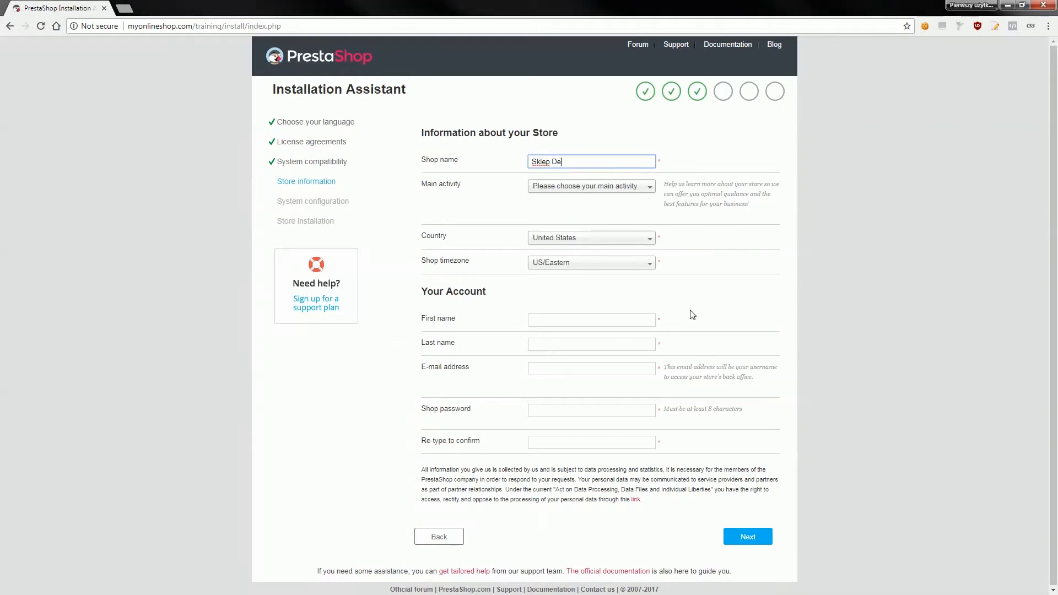
pyautogui.write('mo')
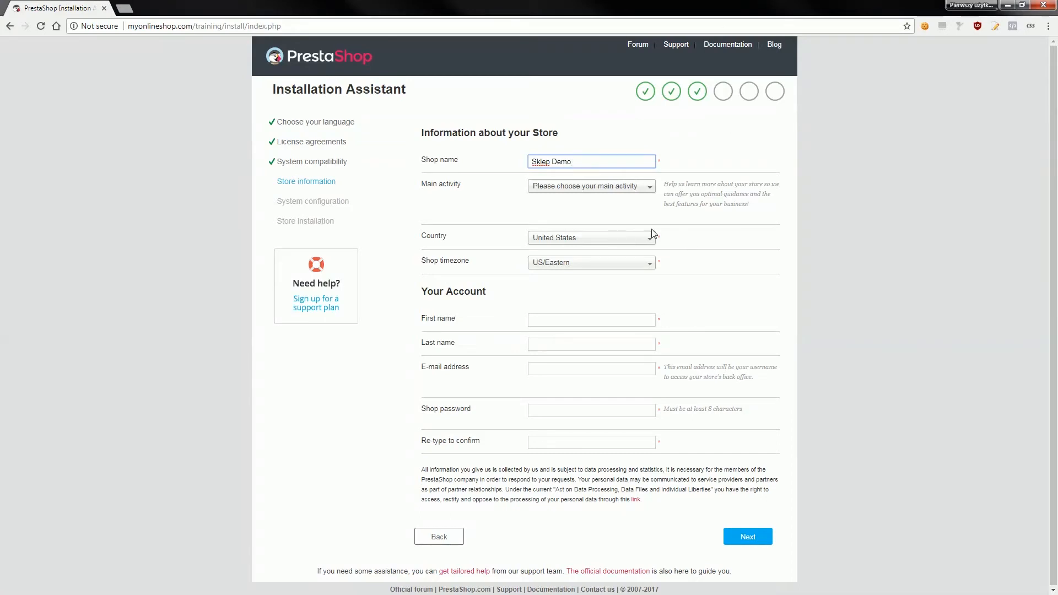
pyautogui.moveTo(570, 194)
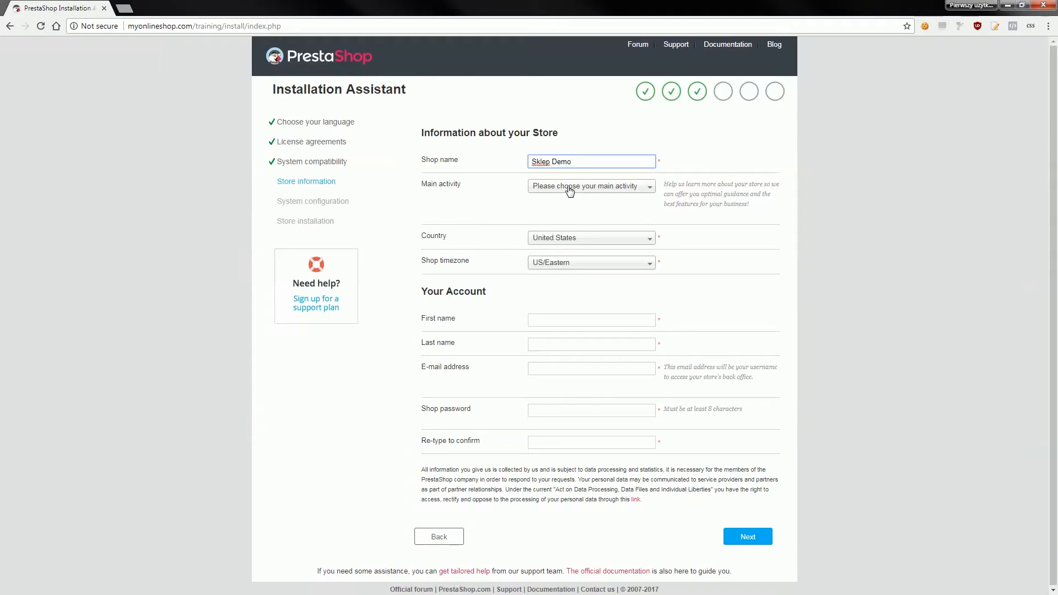
pyautogui.click(591, 186)
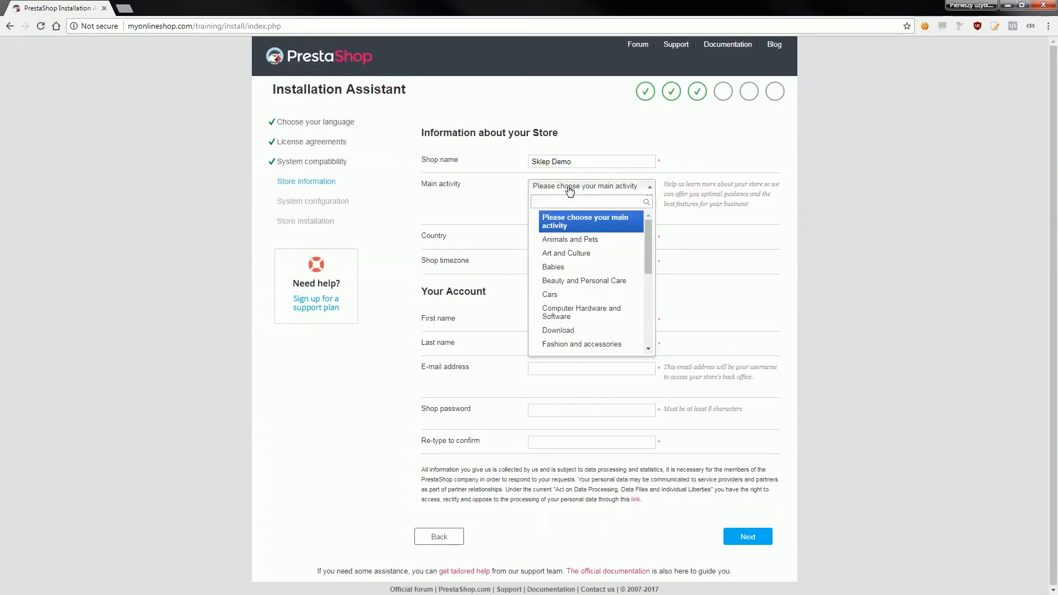
pyautogui.scroll(-3)
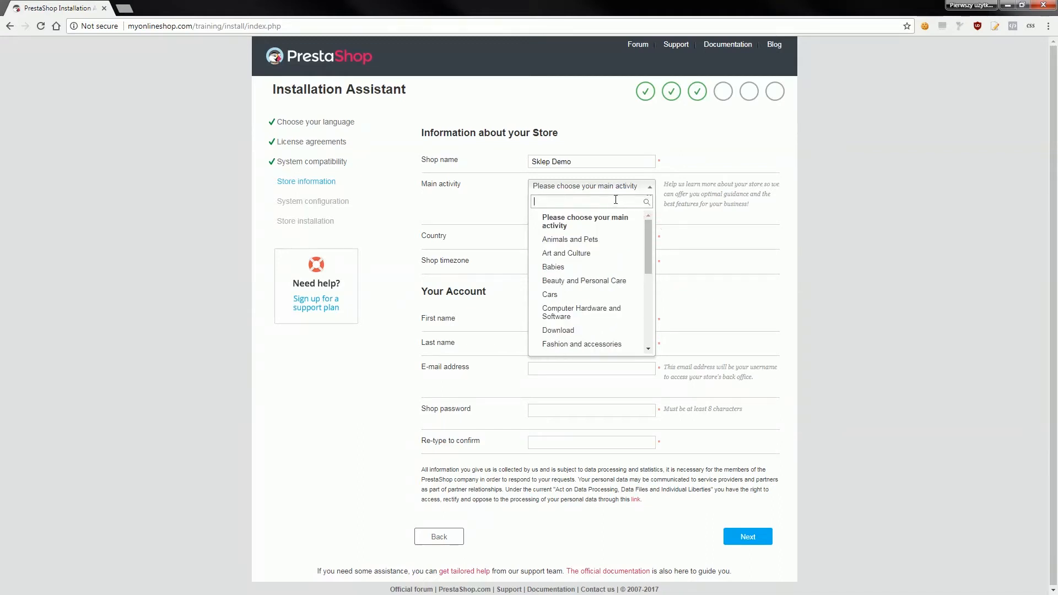
pyautogui.scroll(-3)
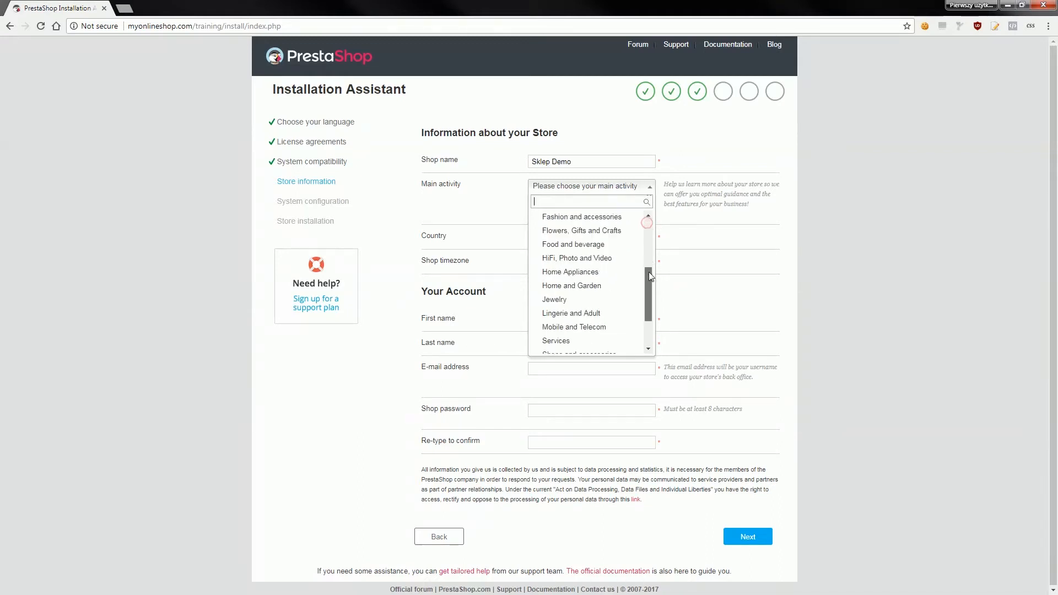
pyautogui.scroll(-3)
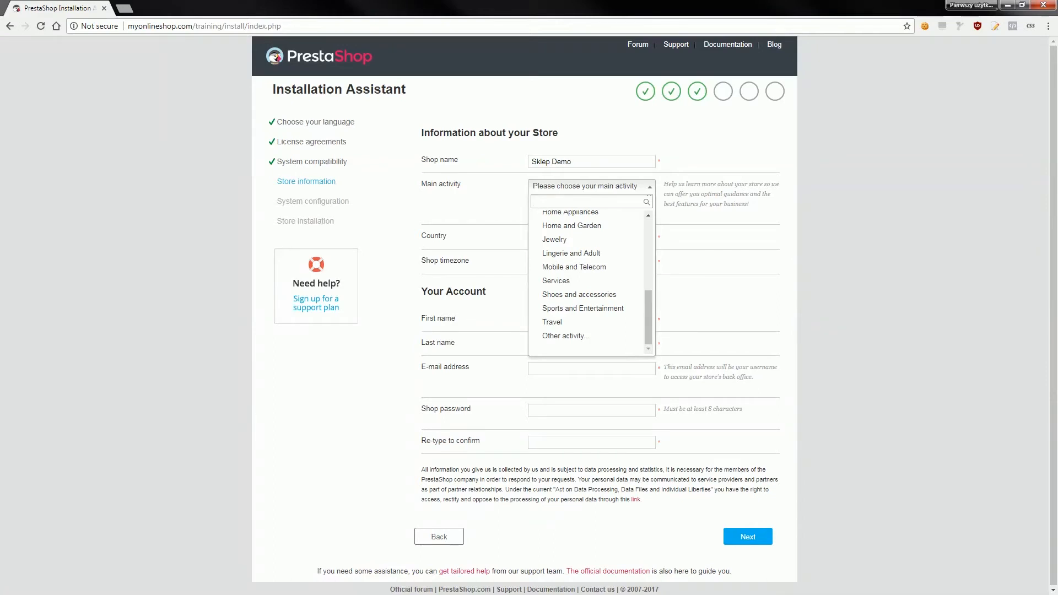
pyautogui.moveTo(590, 336)
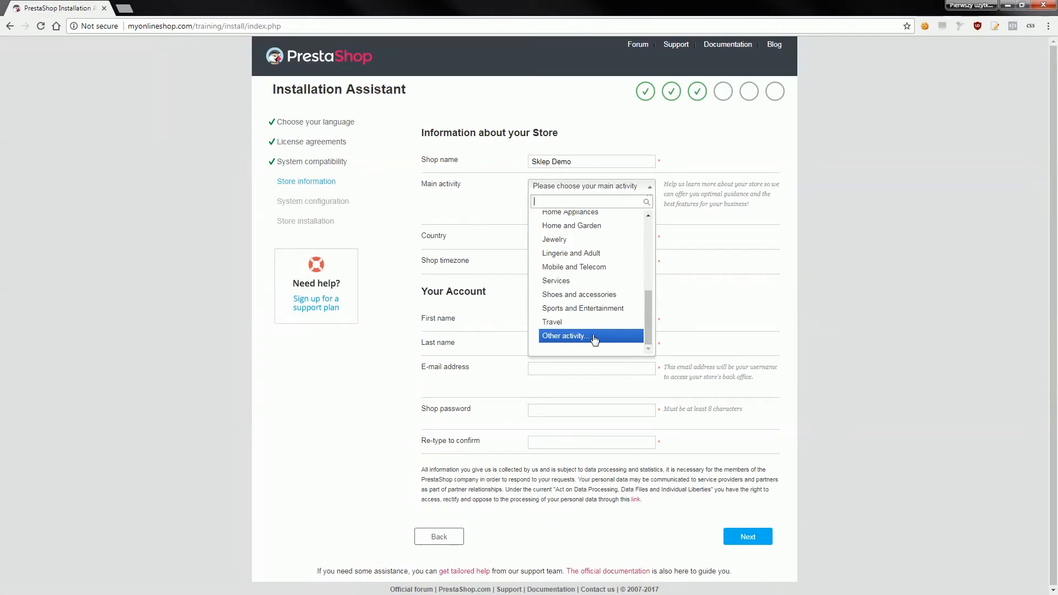
pyautogui.moveTo(756, 356)
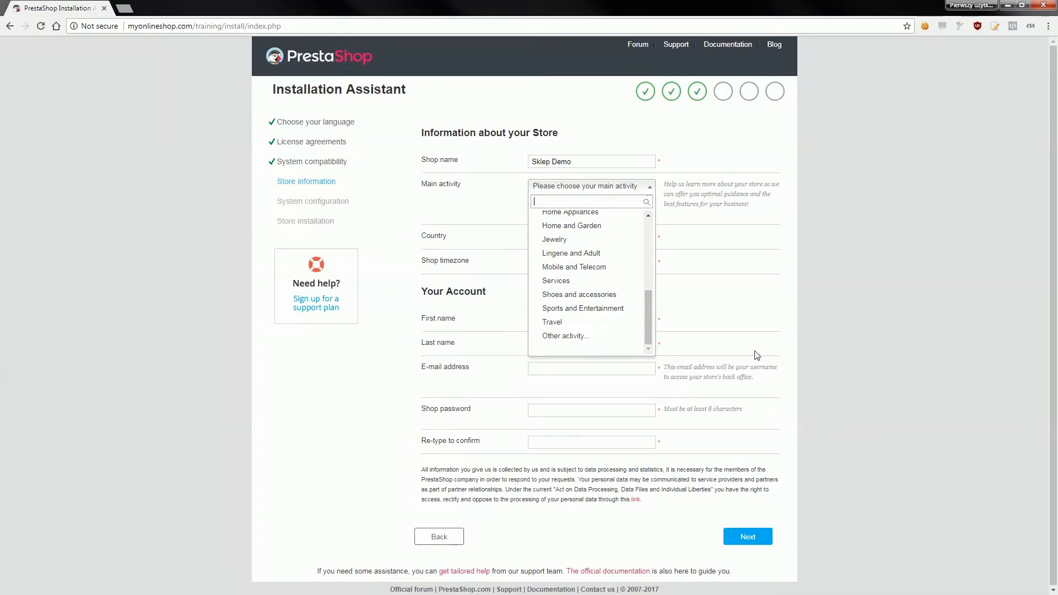
pyautogui.moveTo(570, 336)
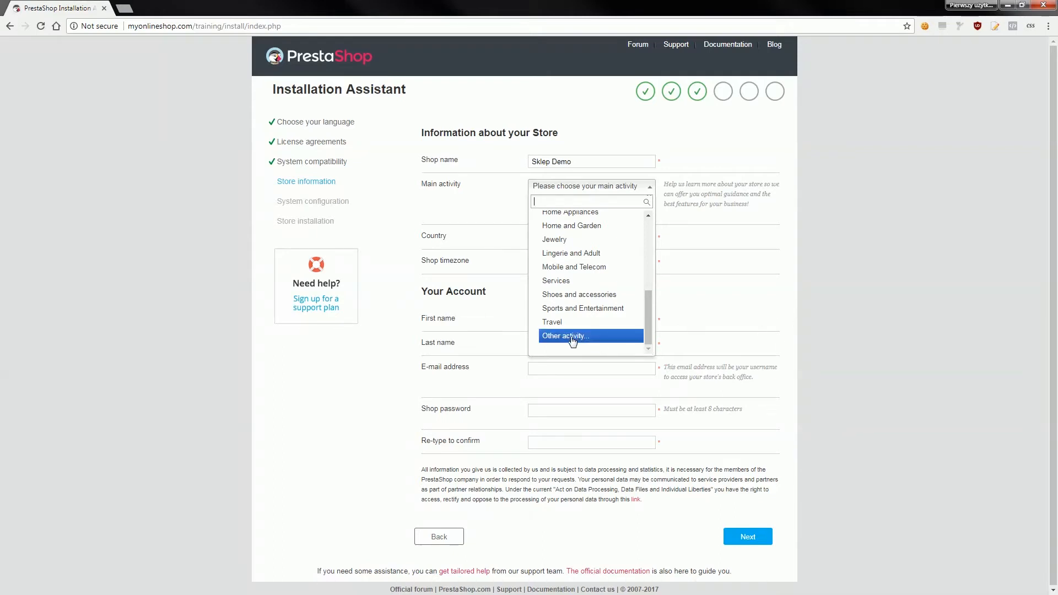
pyautogui.click(566, 336)
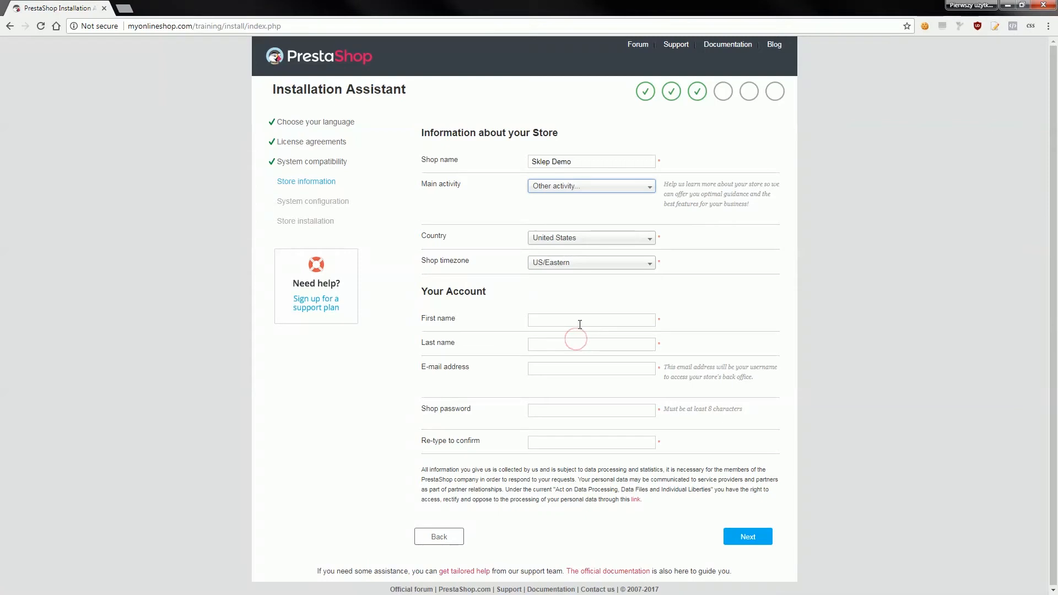
pyautogui.moveTo(496, 251)
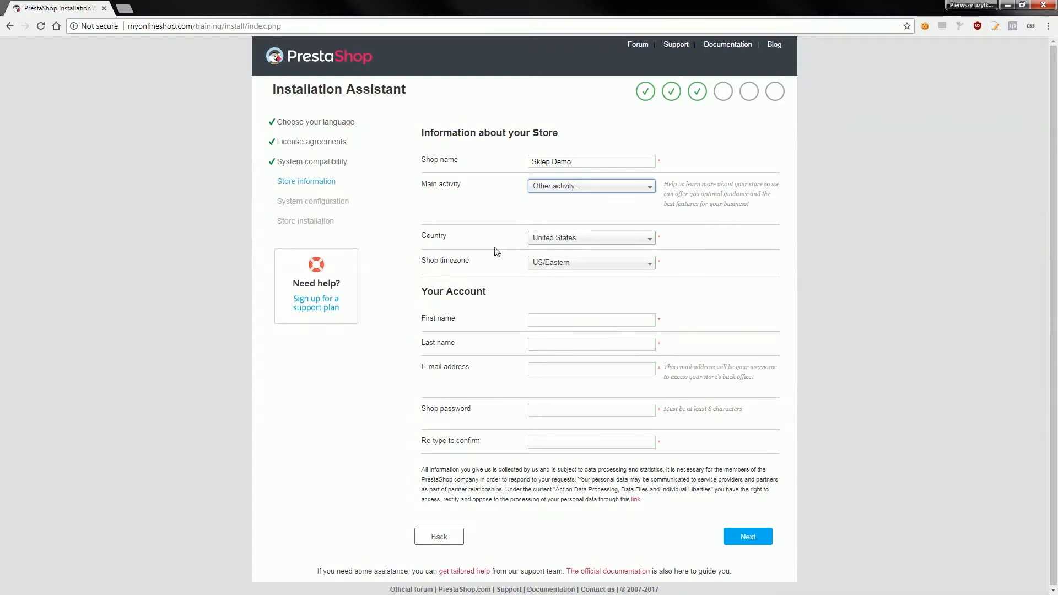
pyautogui.moveTo(565, 241)
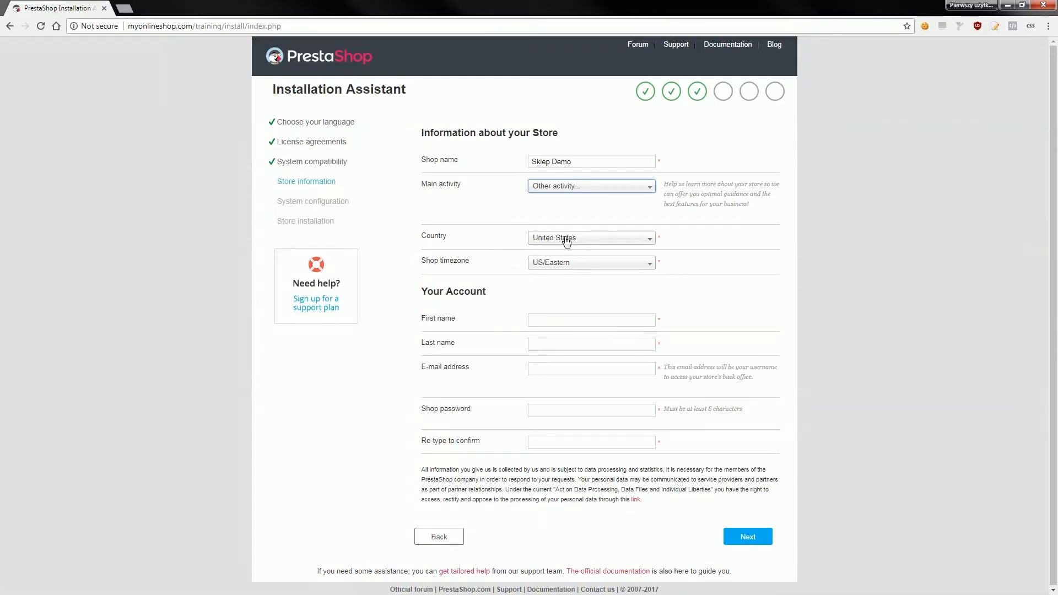
# Choose Poland as the store country instead of United States.
pyautogui.click(591, 239)
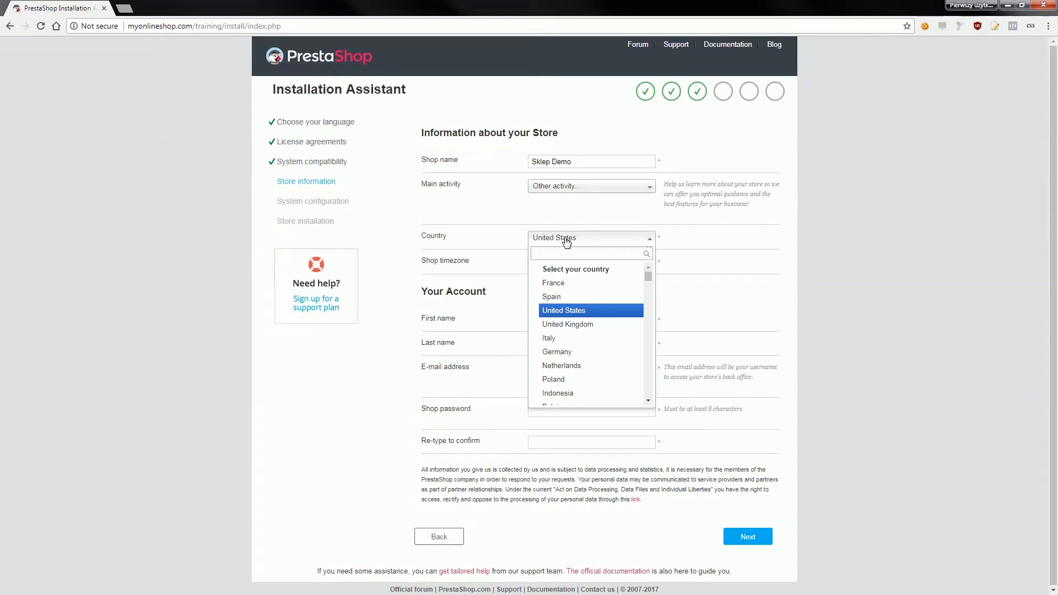
pyautogui.click(591, 253)
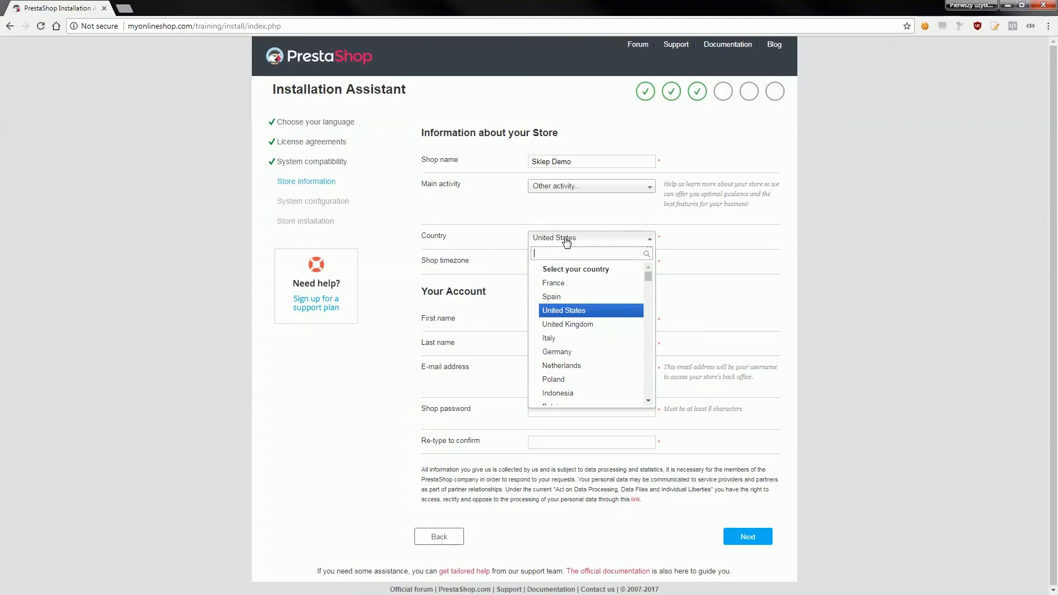
pyautogui.moveTo(566, 242)
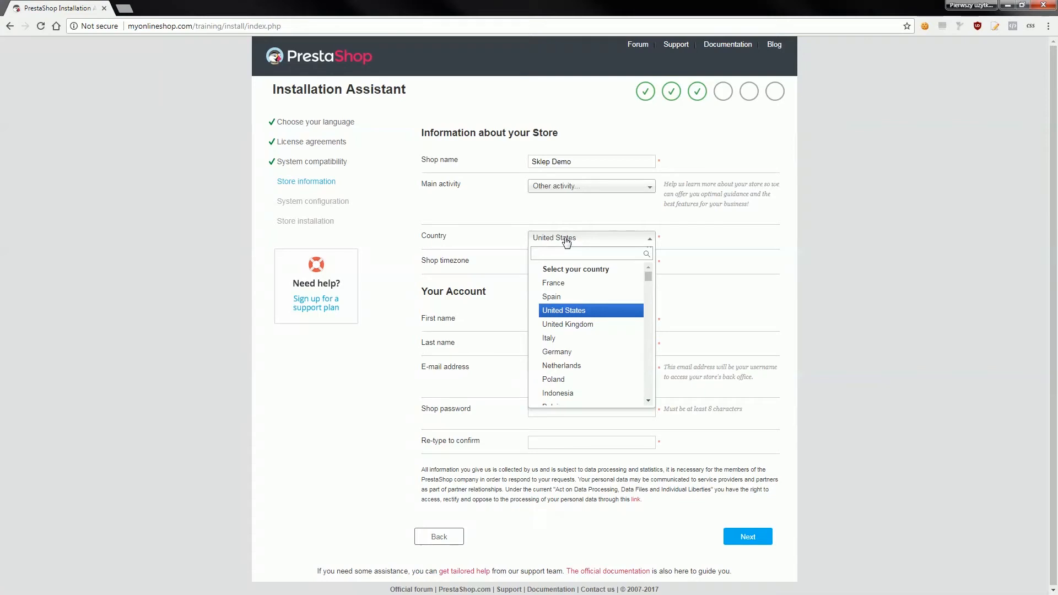
pyautogui.click(552, 378)
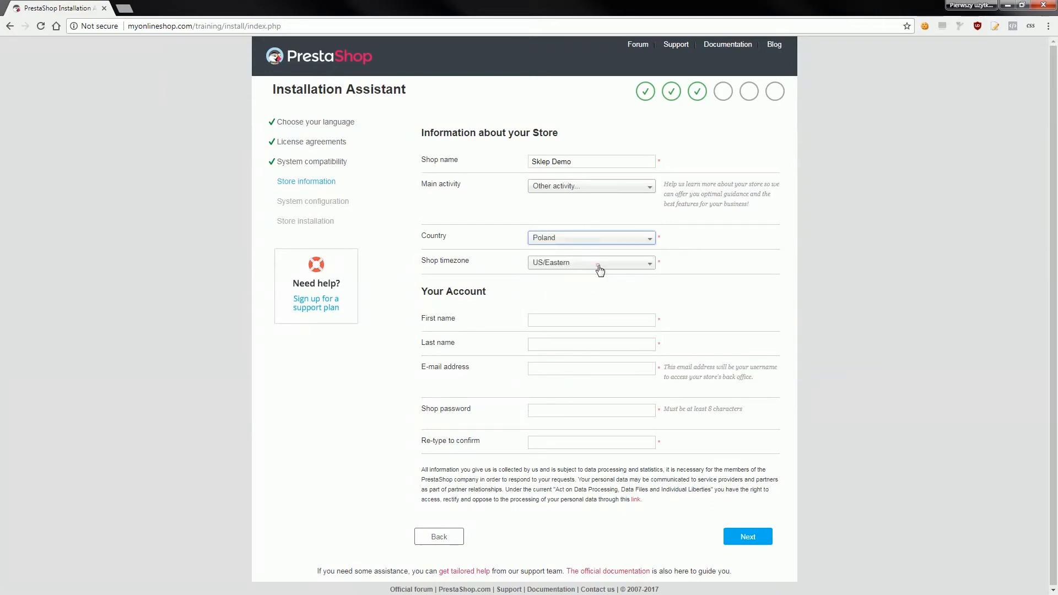
pyautogui.moveTo(604, 225)
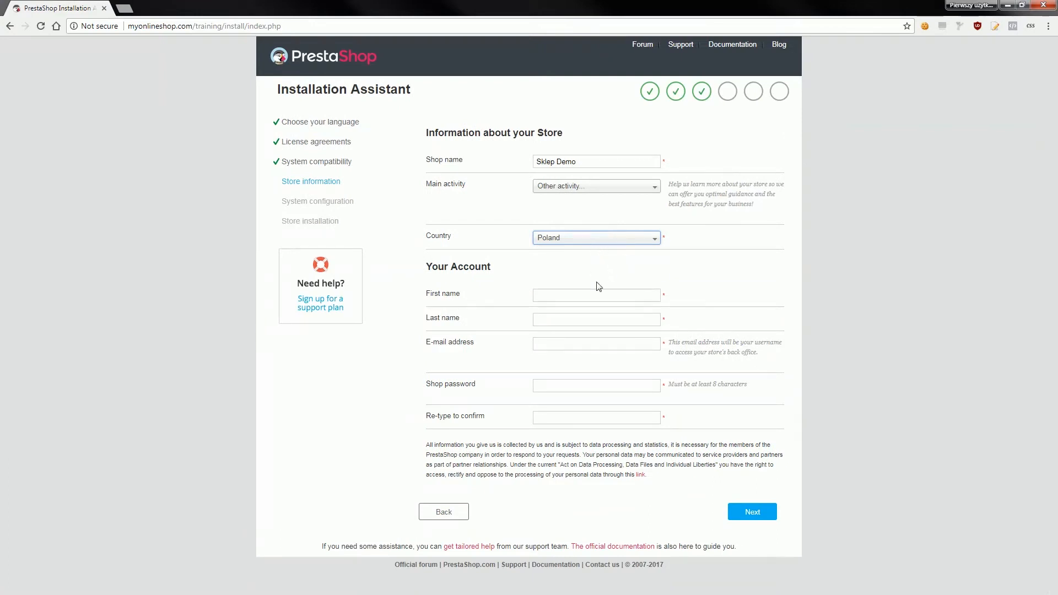
pyautogui.moveTo(638, 279)
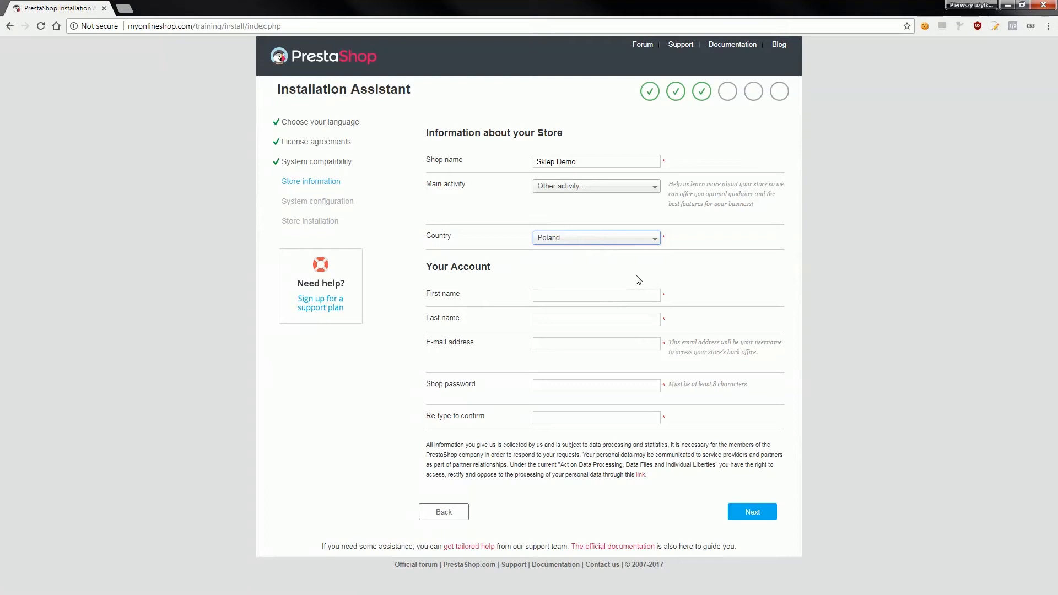
pyautogui.moveTo(630, 278)
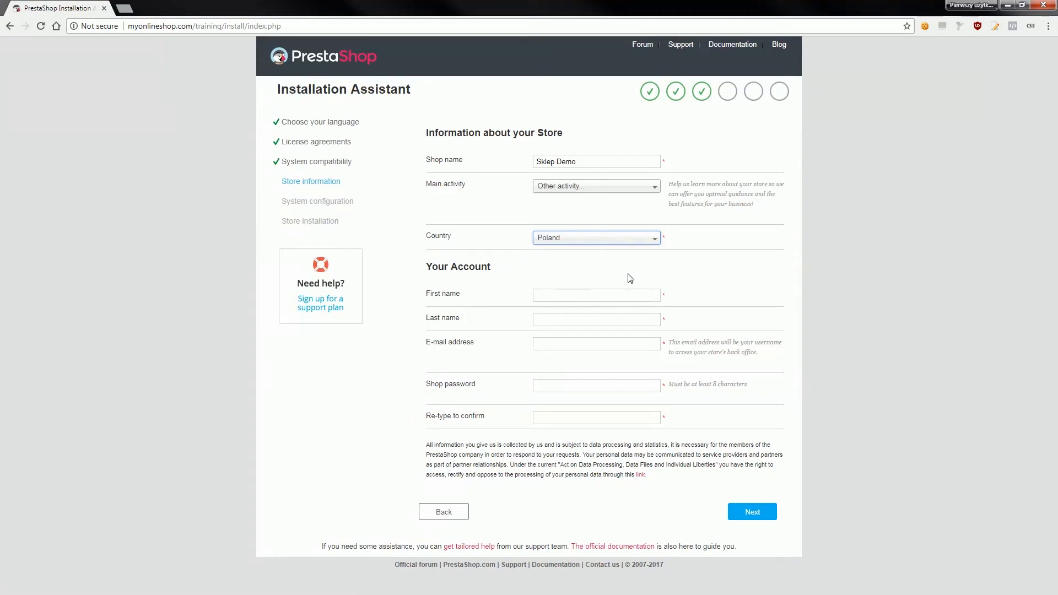
pyautogui.moveTo(10, 359)
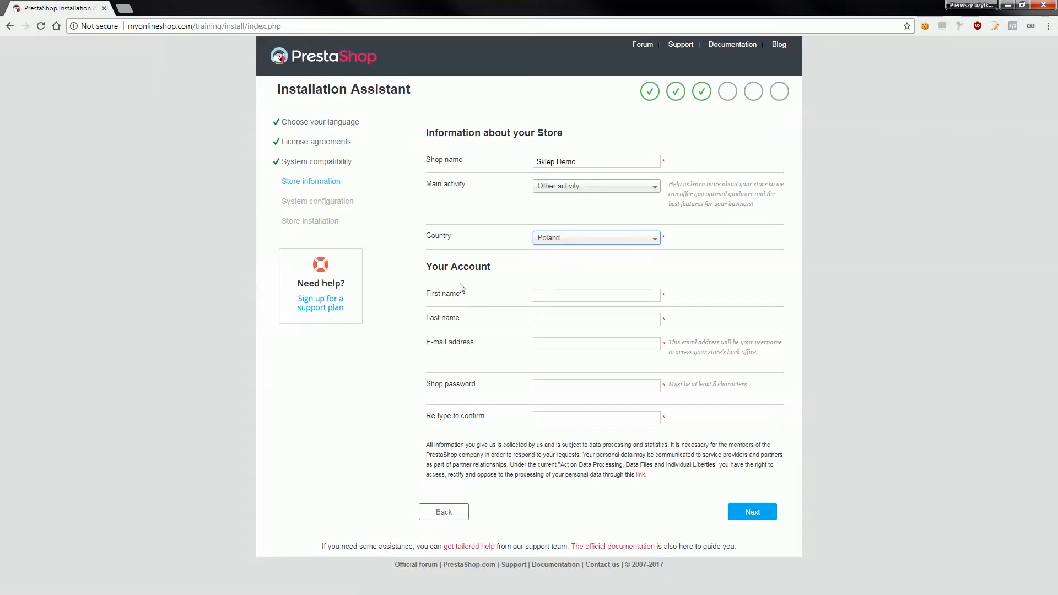
pyautogui.moveTo(113, 344)
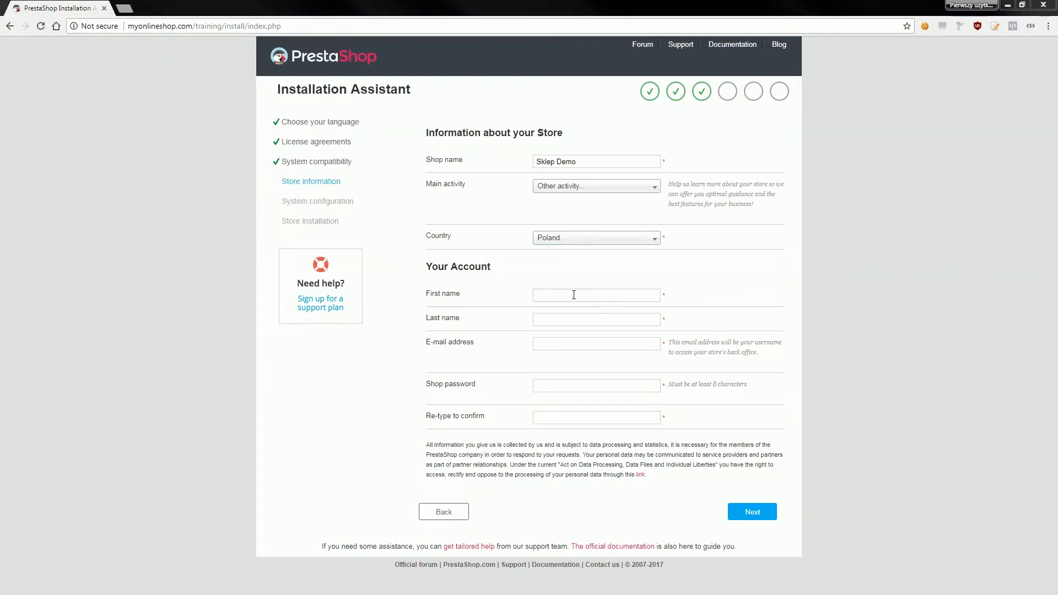
pyautogui.click(597, 295)
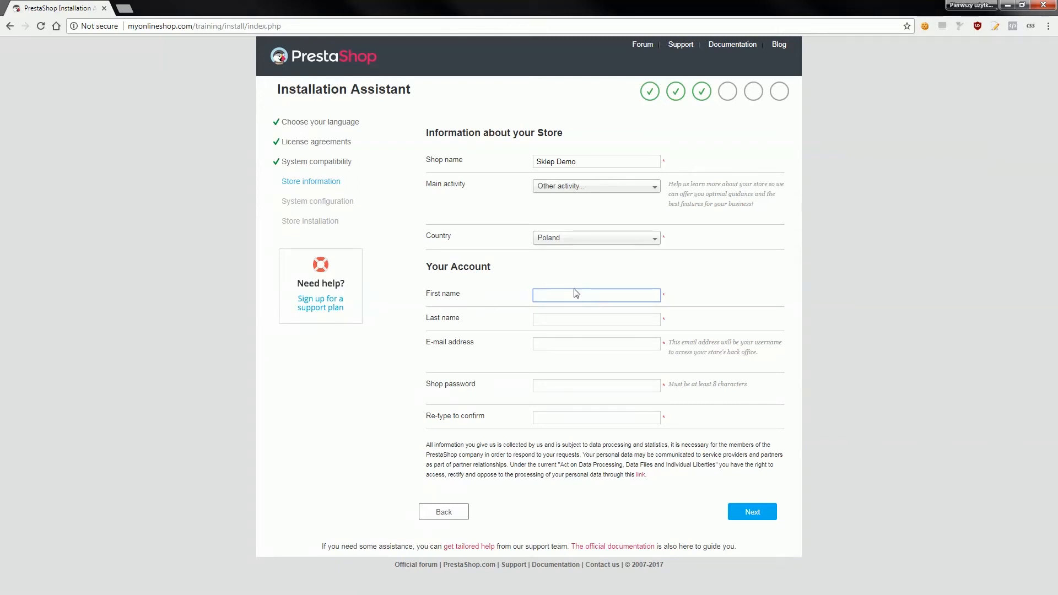
pyautogui.click(596, 295)
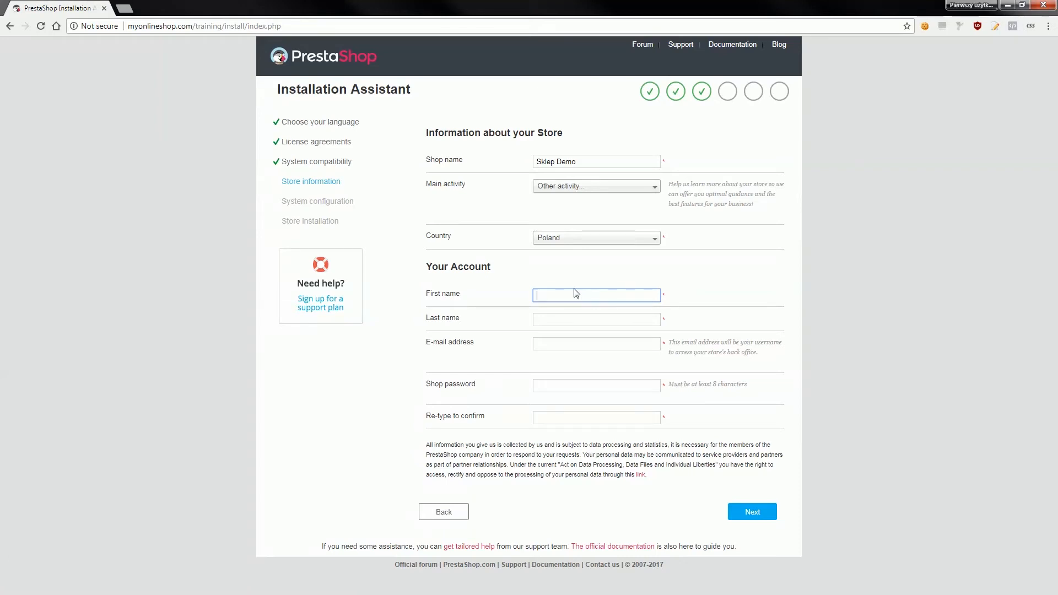
pyautogui.click(597, 296)
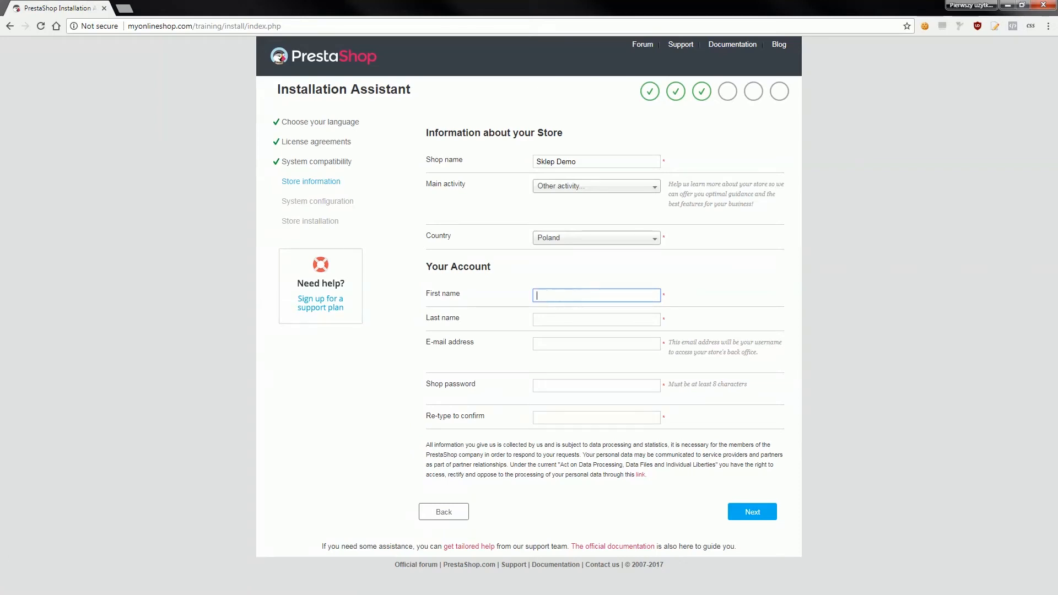
pyautogui.write('Miłosz')
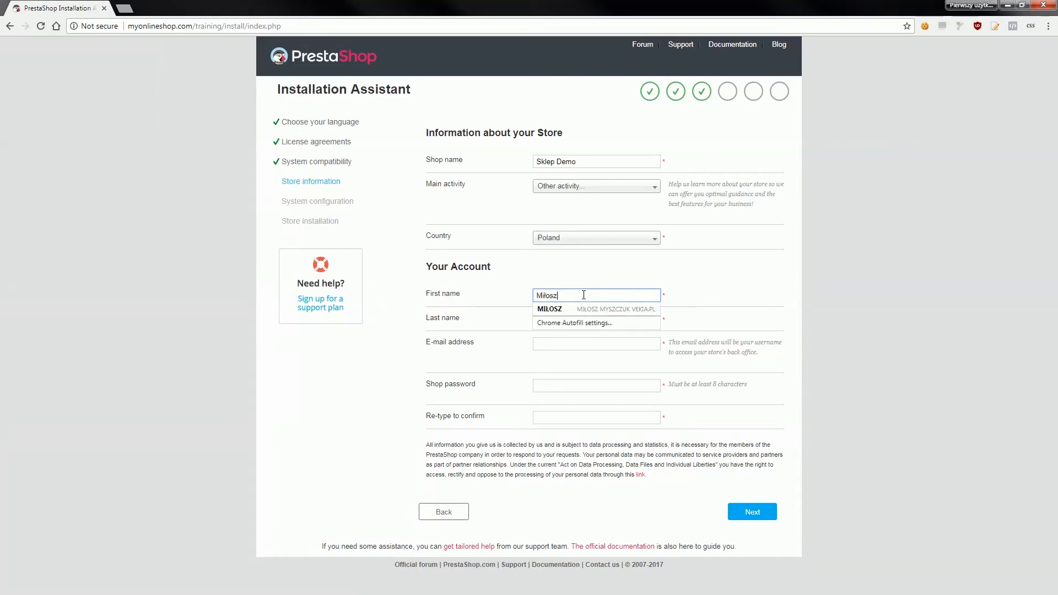
pyautogui.write('Myszczuk')
pyautogui.click(596, 343)
pyautogui.write('astralcars')
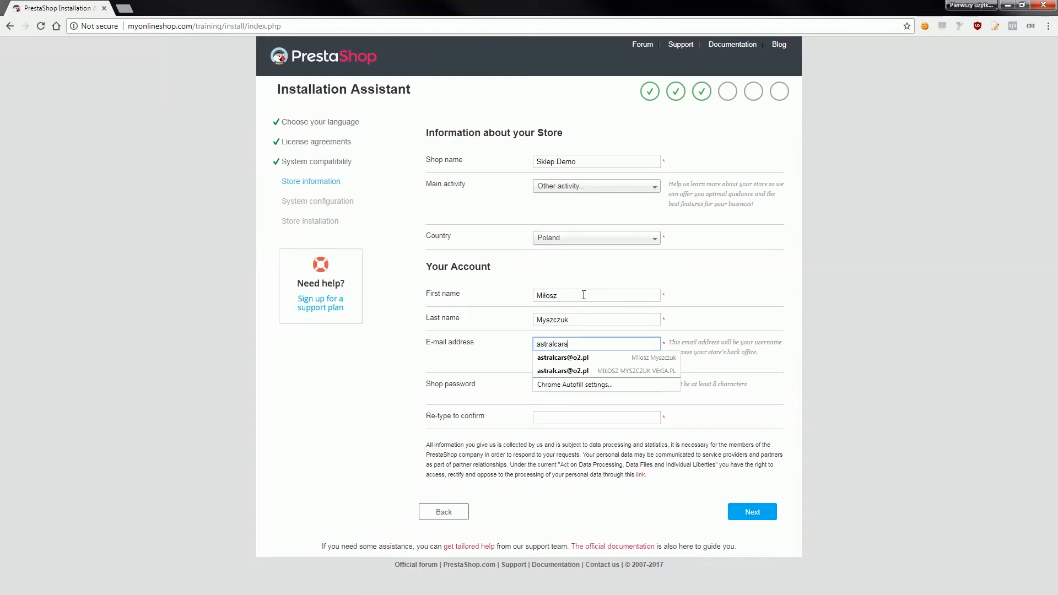
pyautogui.click(561, 357)
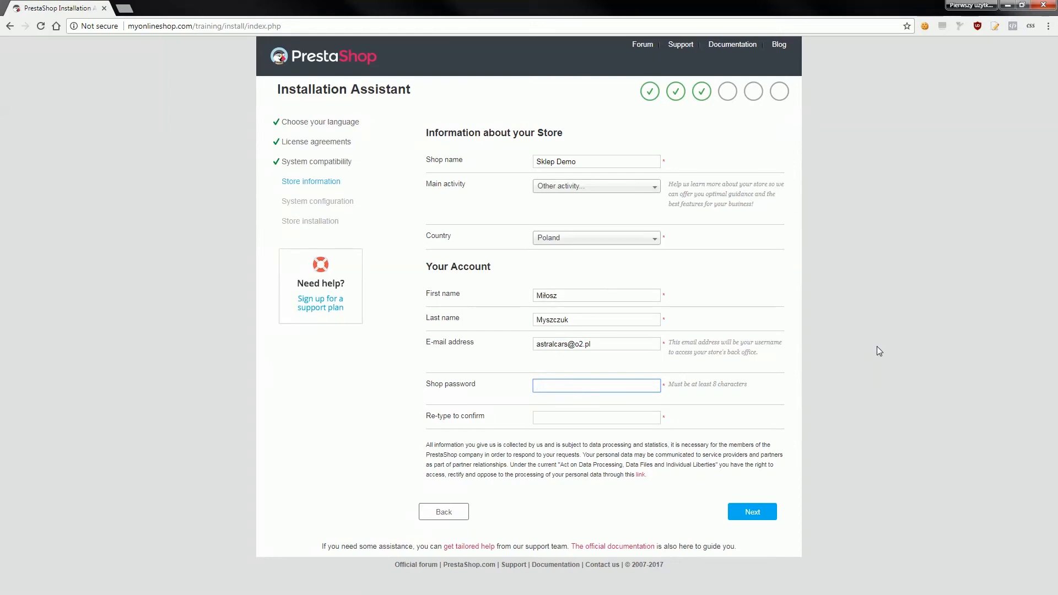
# Enter the shop password and continue to the database configuration step.
pyautogui.click(597, 386)
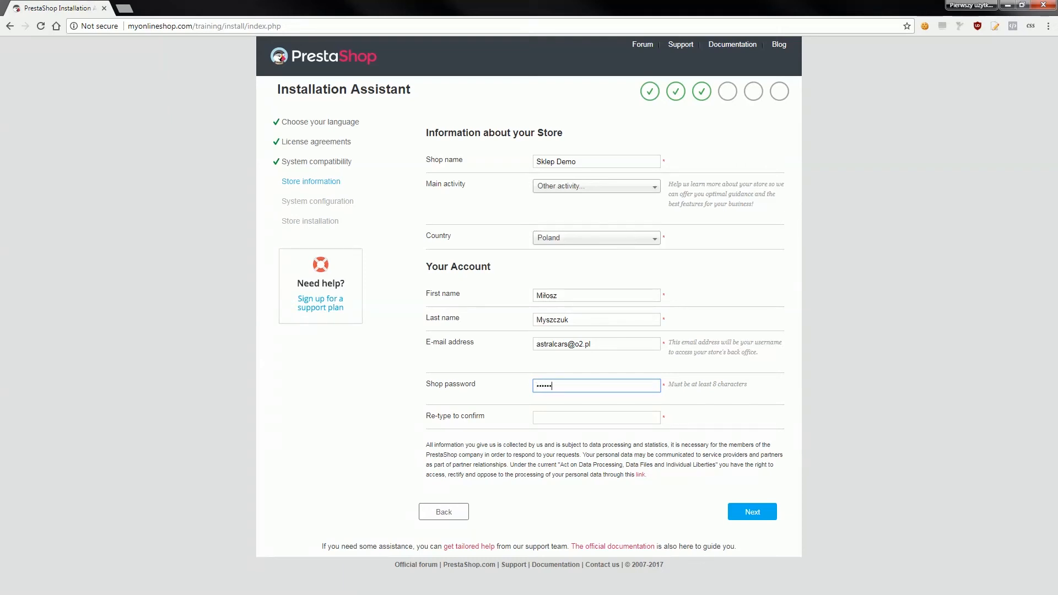
pyautogui.write('••••')
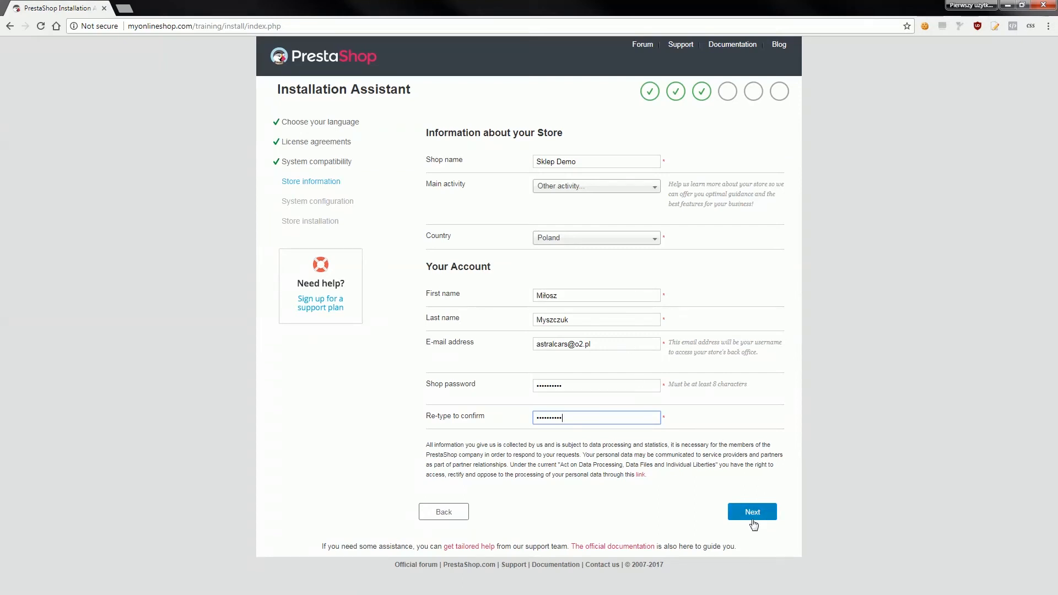
pyautogui.click(751, 511)
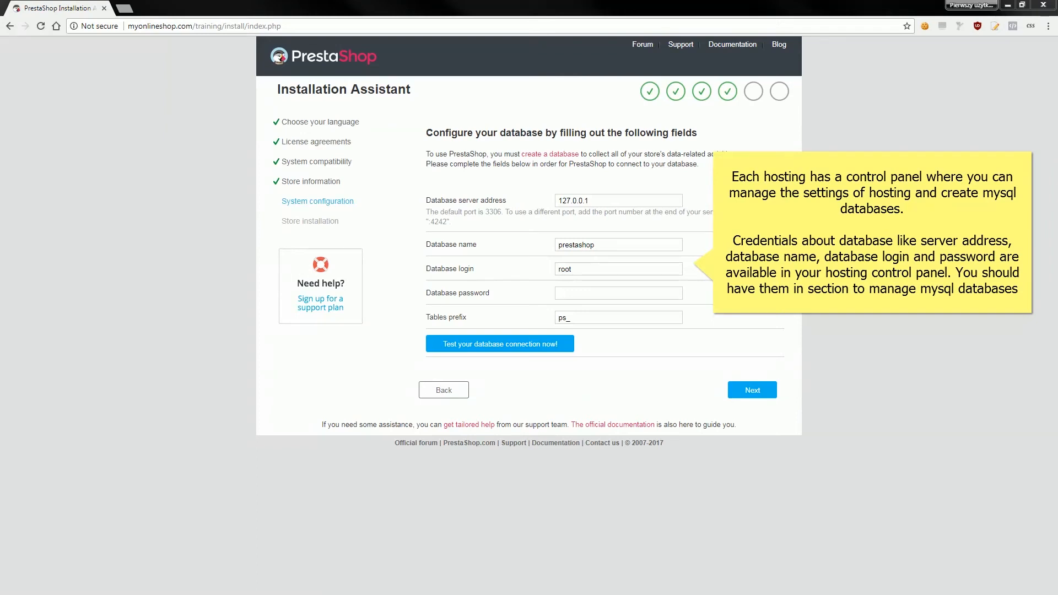
pyautogui.moveTo(663, 231)
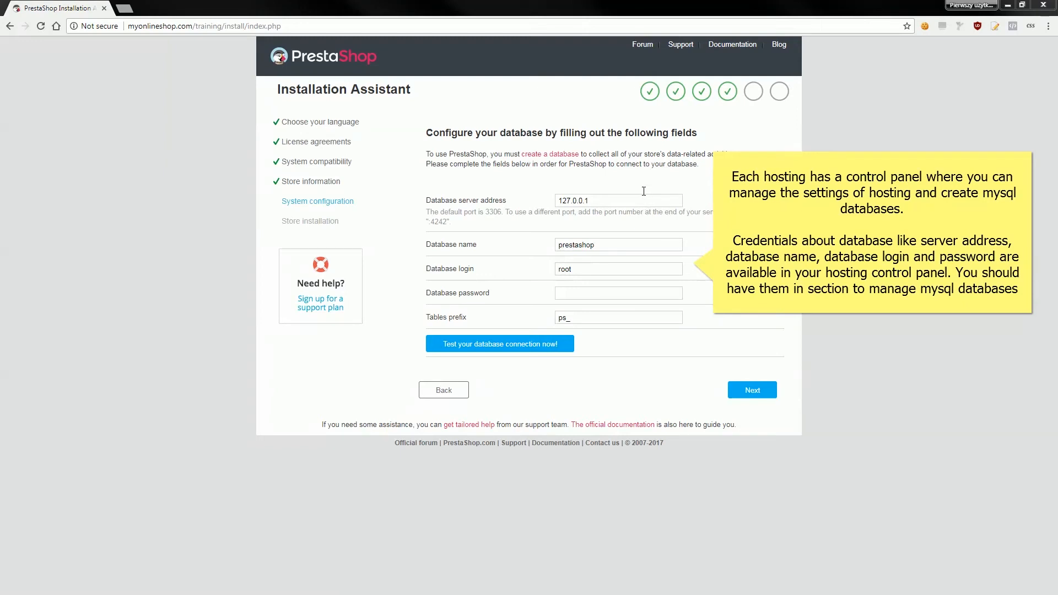
pyautogui.moveTo(645, 179)
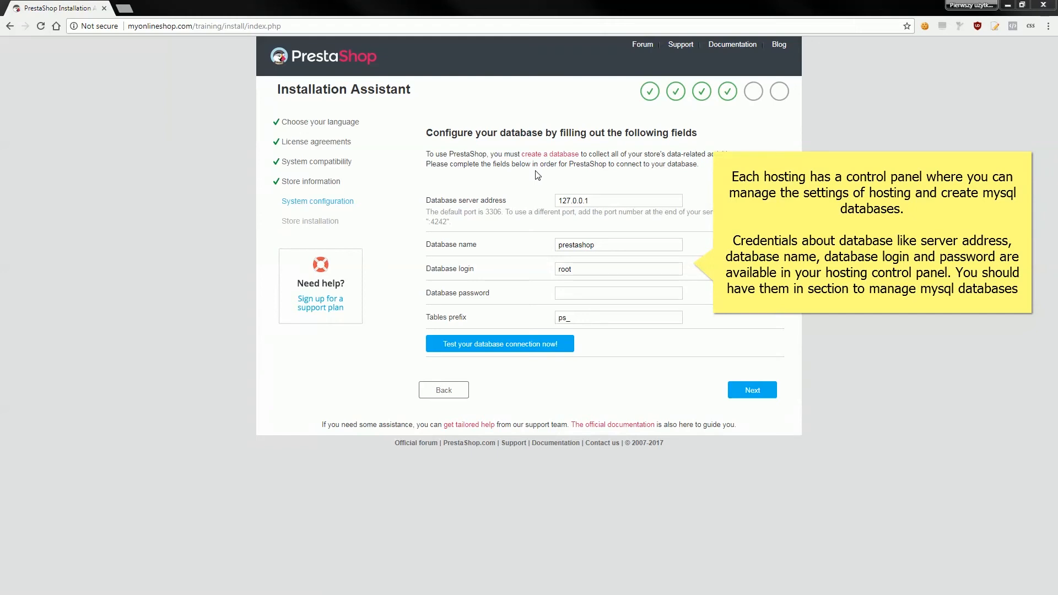
pyautogui.moveTo(528, 165)
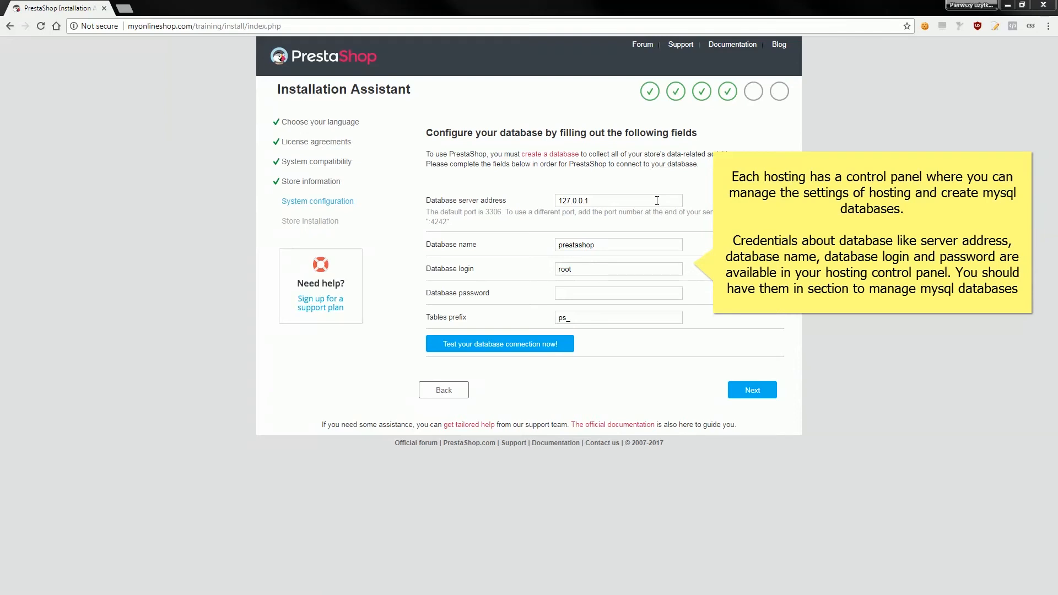
pyautogui.moveTo(642, 179)
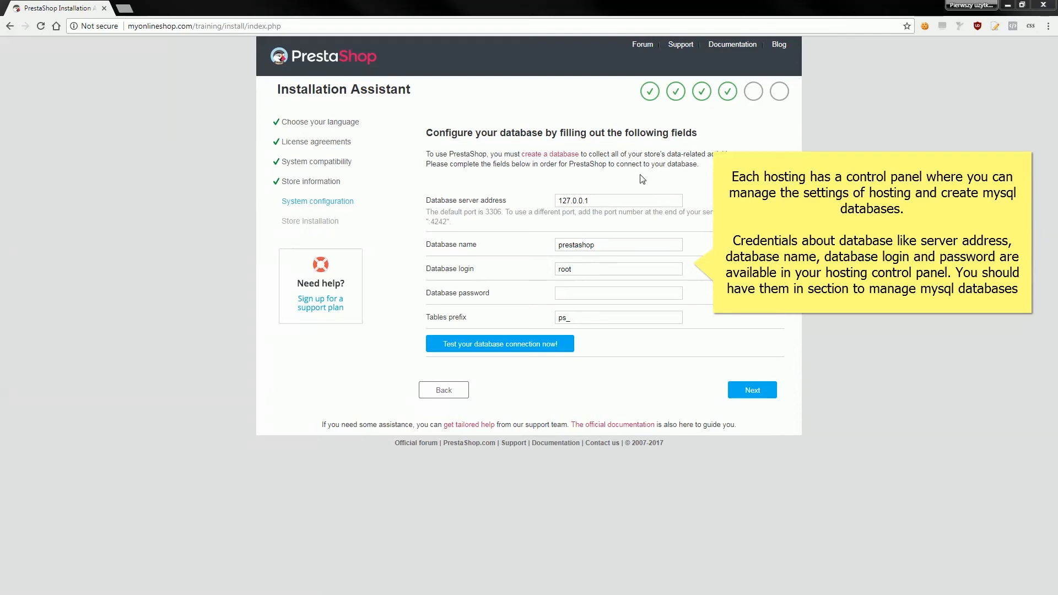
pyautogui.moveTo(640, 188)
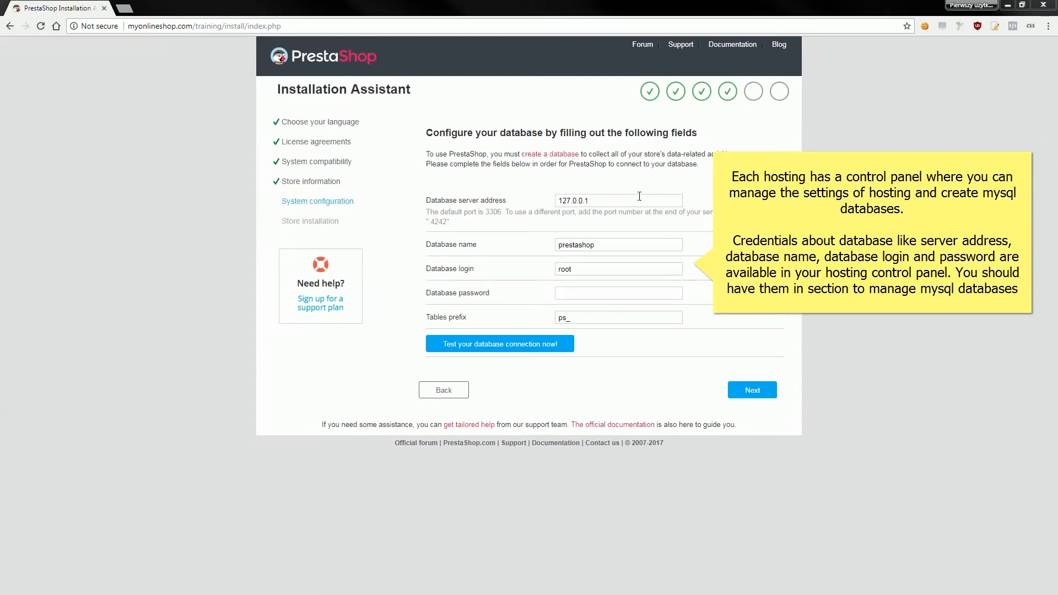
pyautogui.moveTo(624, 248)
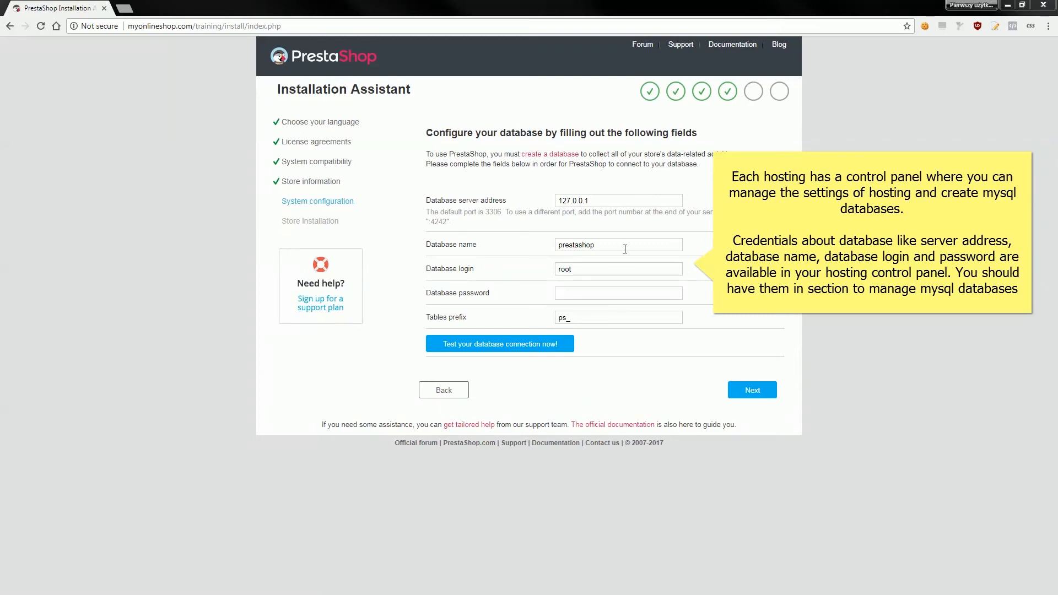
# Replace the database name with 'training' and leave the password empty.
pyautogui.doubleClick(576, 244)
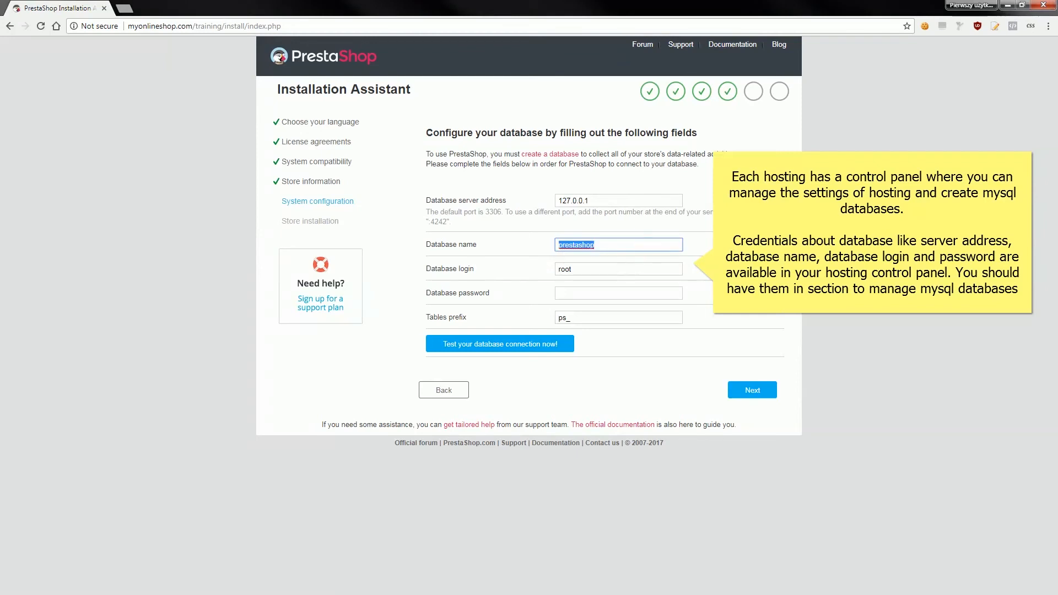
pyautogui.write('t')
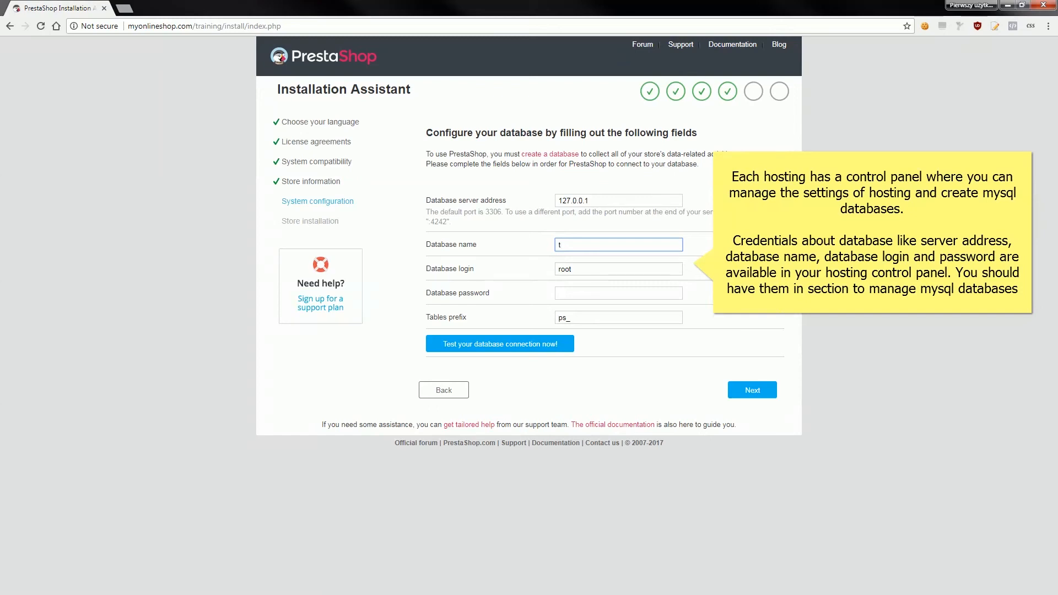
pyautogui.write('raining')
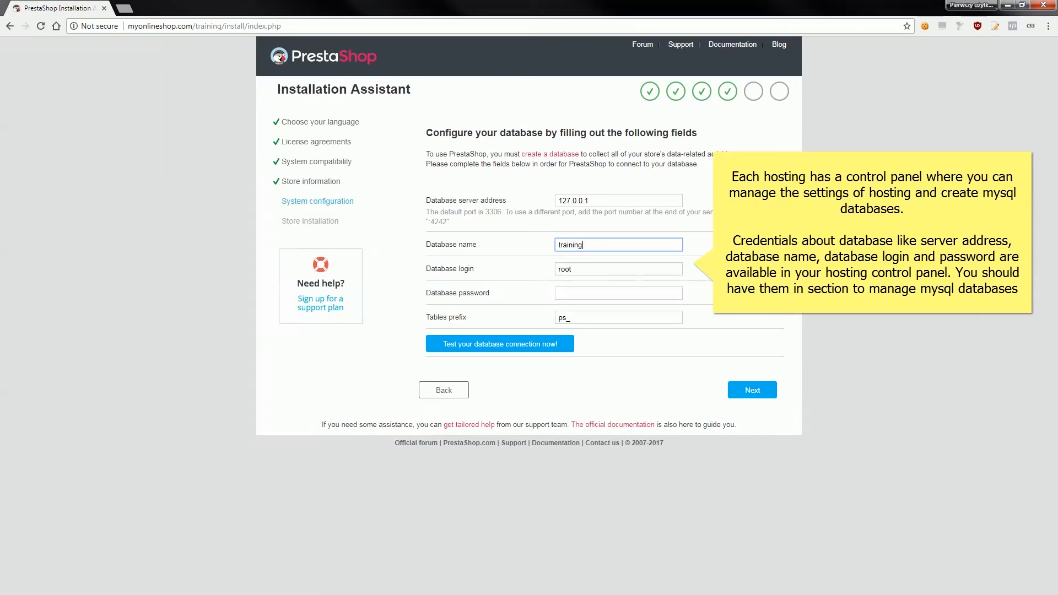
pyautogui.click(617, 293)
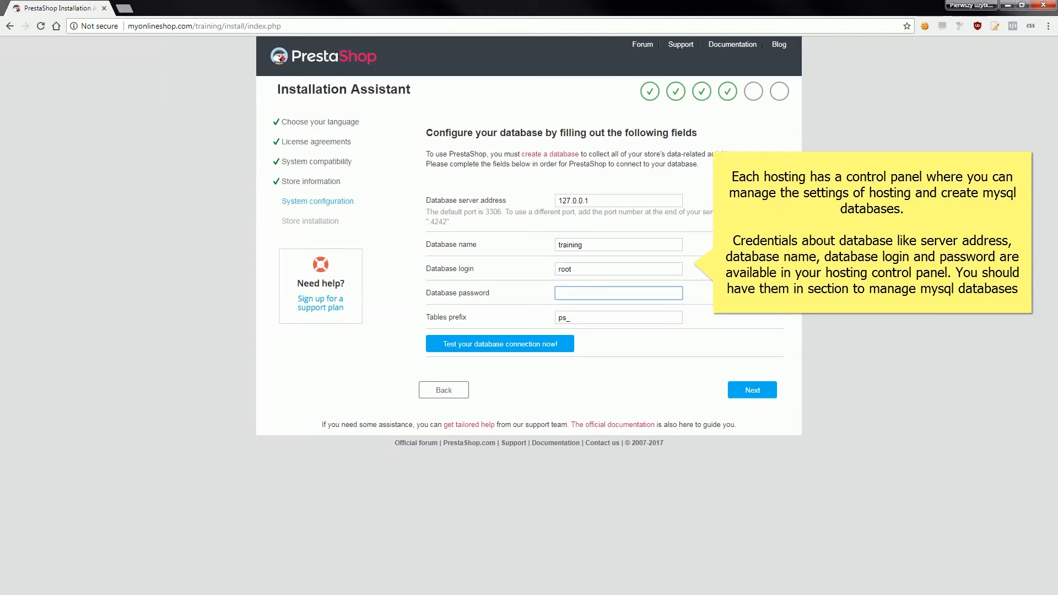
pyautogui.click(618, 292)
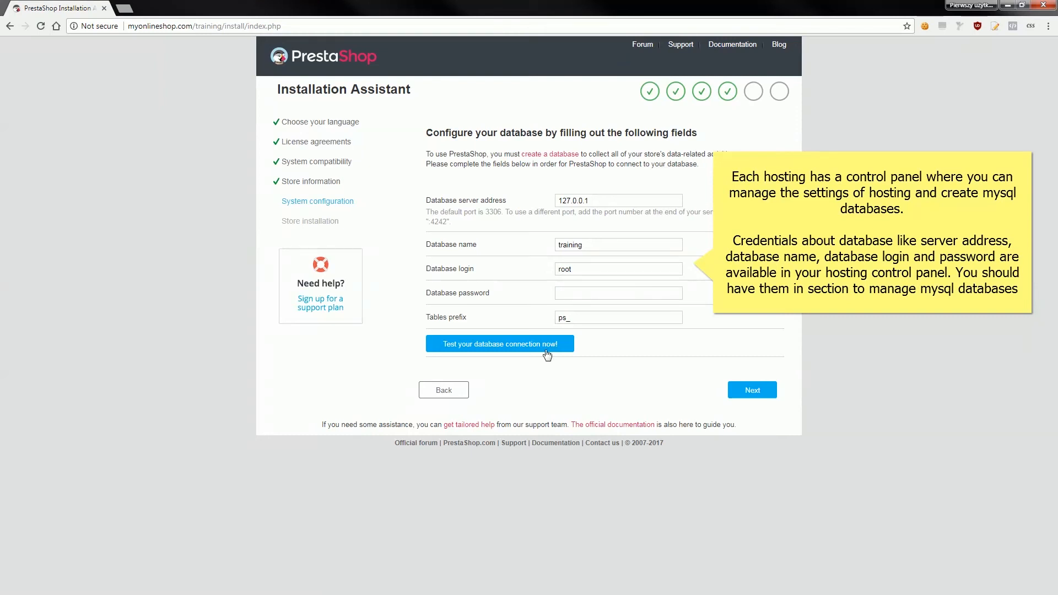
pyautogui.moveTo(524, 359)
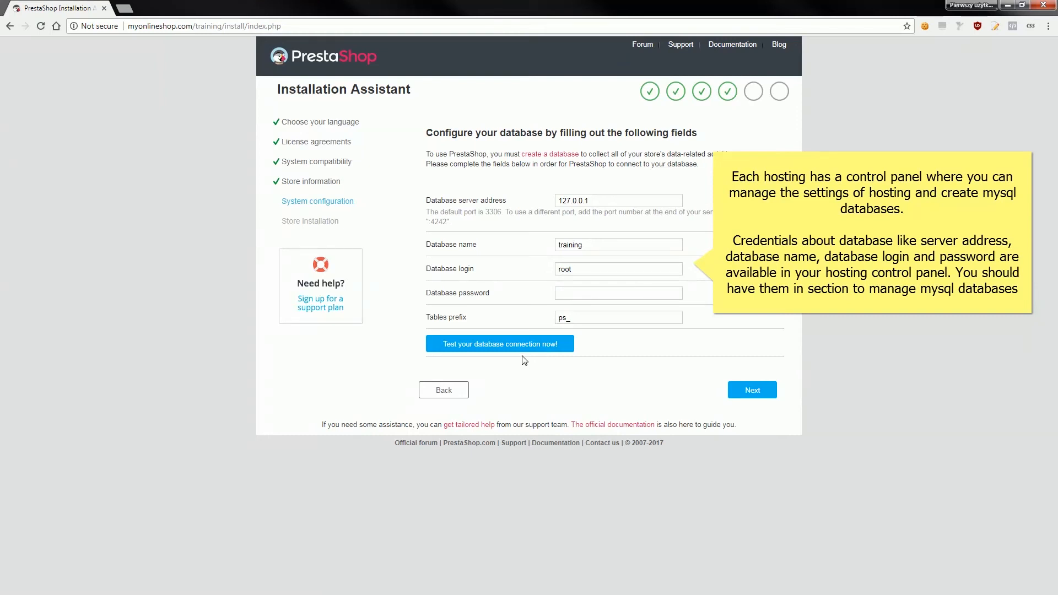
# Test the database connection until it reports the database is connected.
pyautogui.click(499, 343)
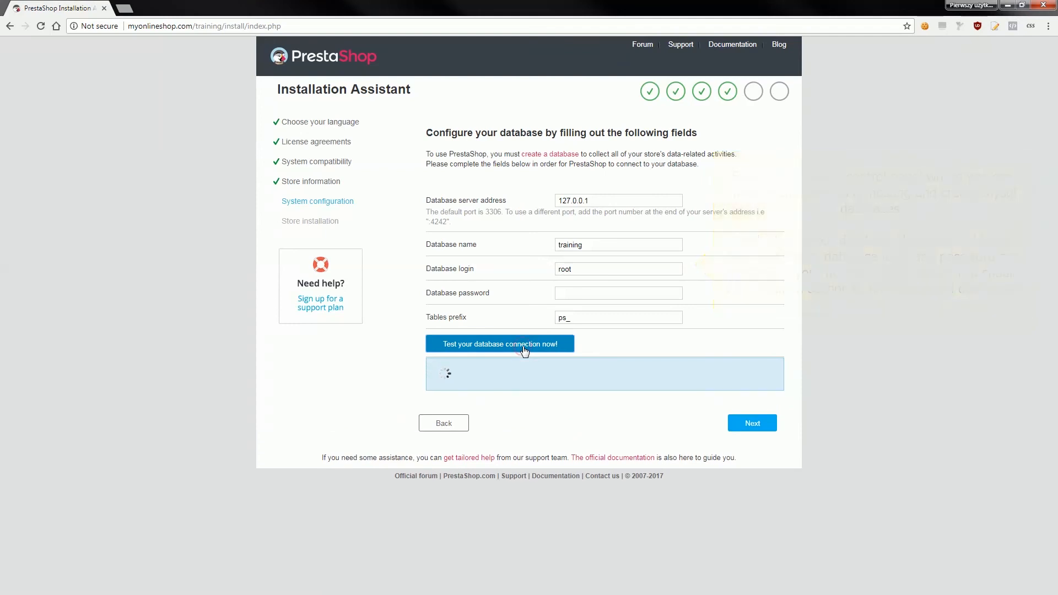
pyautogui.click(501, 344)
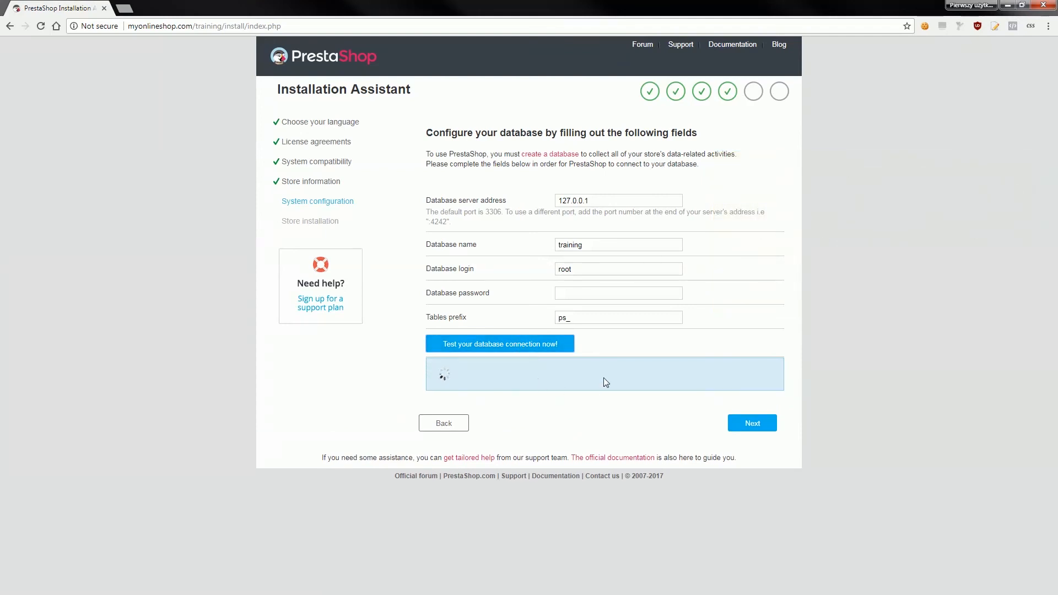
pyautogui.click(499, 344)
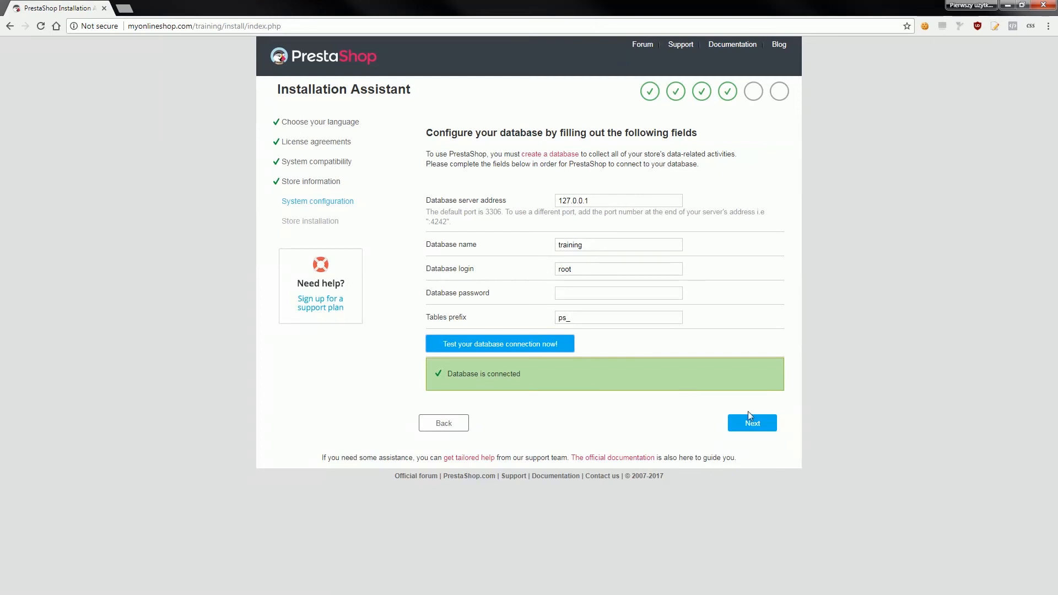
# Start the store installation with the entered settings.
pyautogui.click(751, 423)
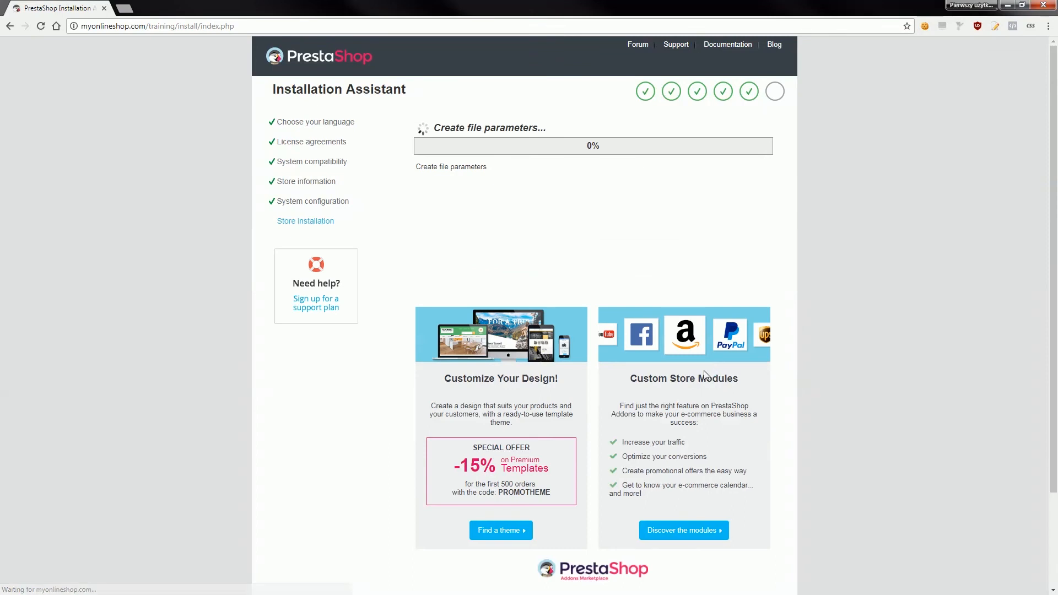
pyautogui.moveTo(635, 328)
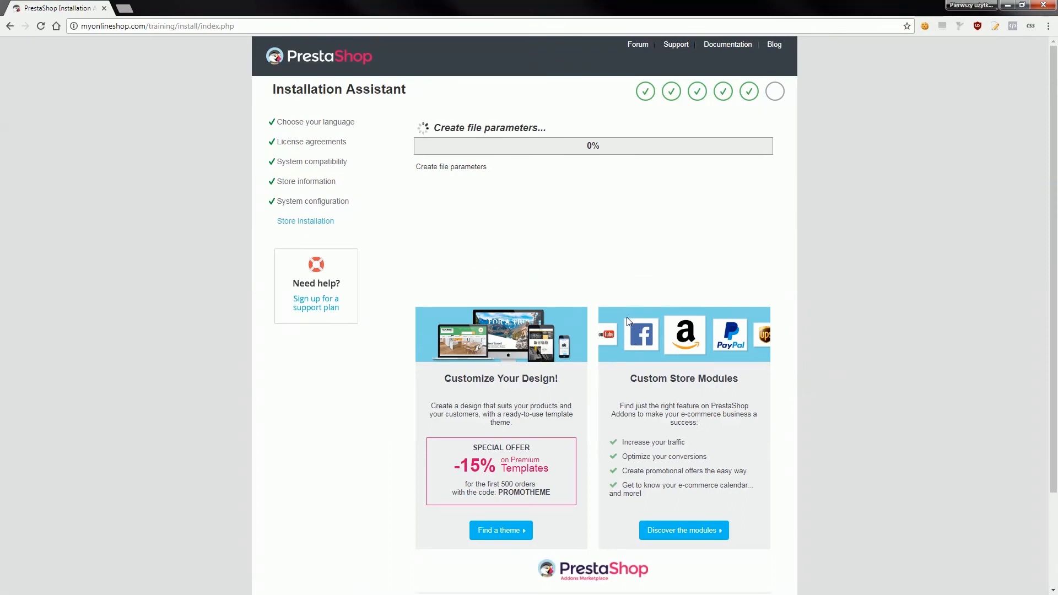
pyautogui.moveTo(635, 307)
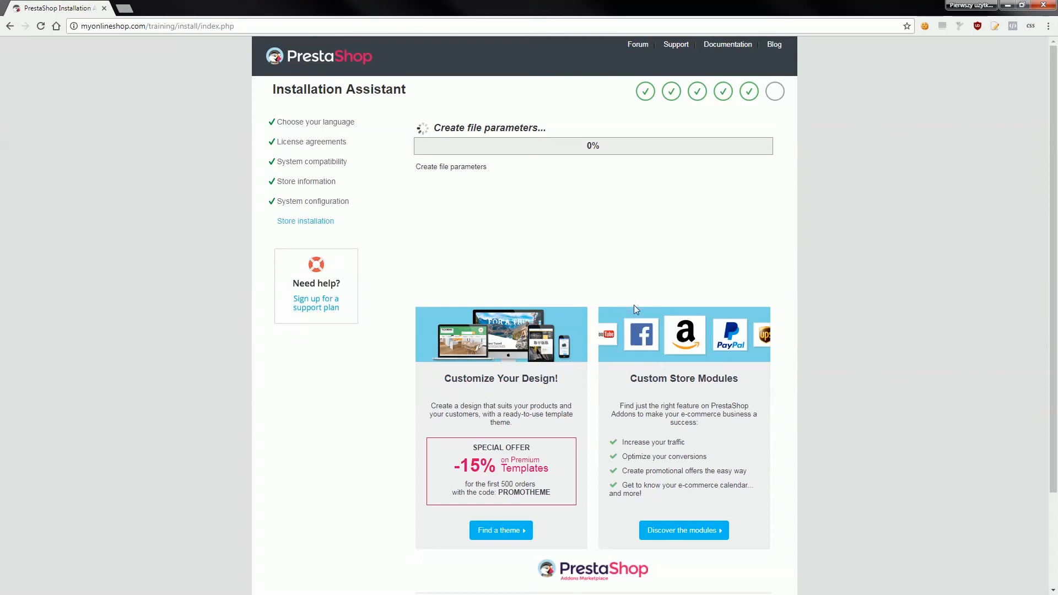
pyautogui.moveTo(584, 275)
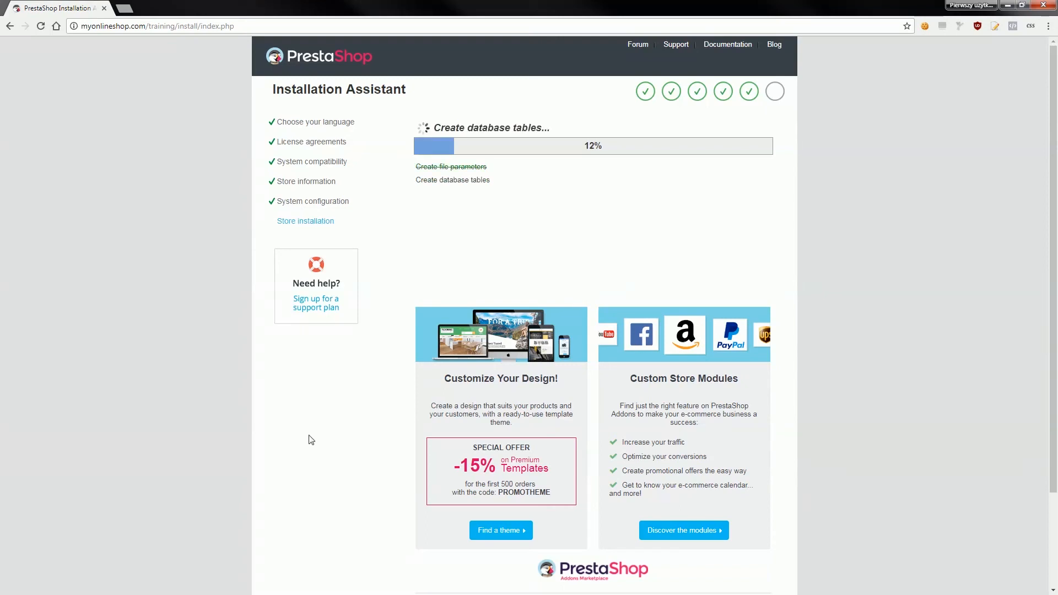
pyautogui.moveTo(619, 191)
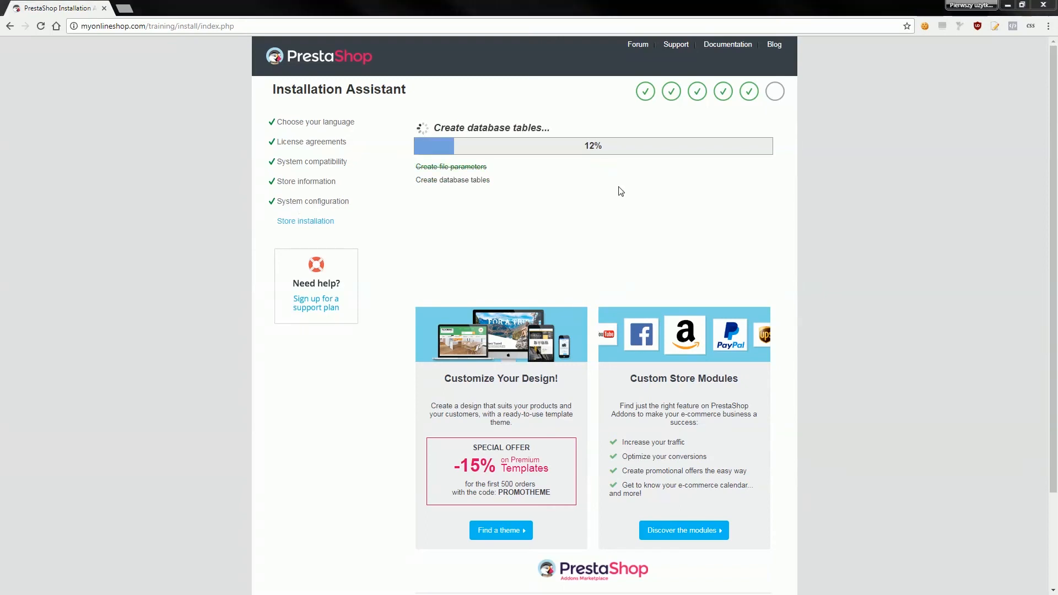
pyautogui.moveTo(603, 235)
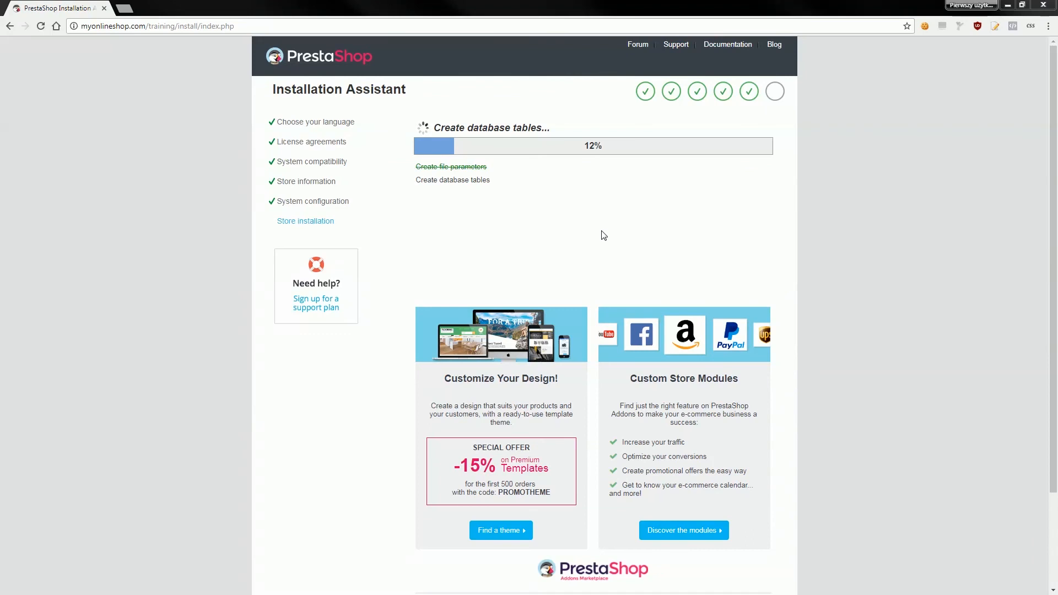
pyautogui.moveTo(599, 227)
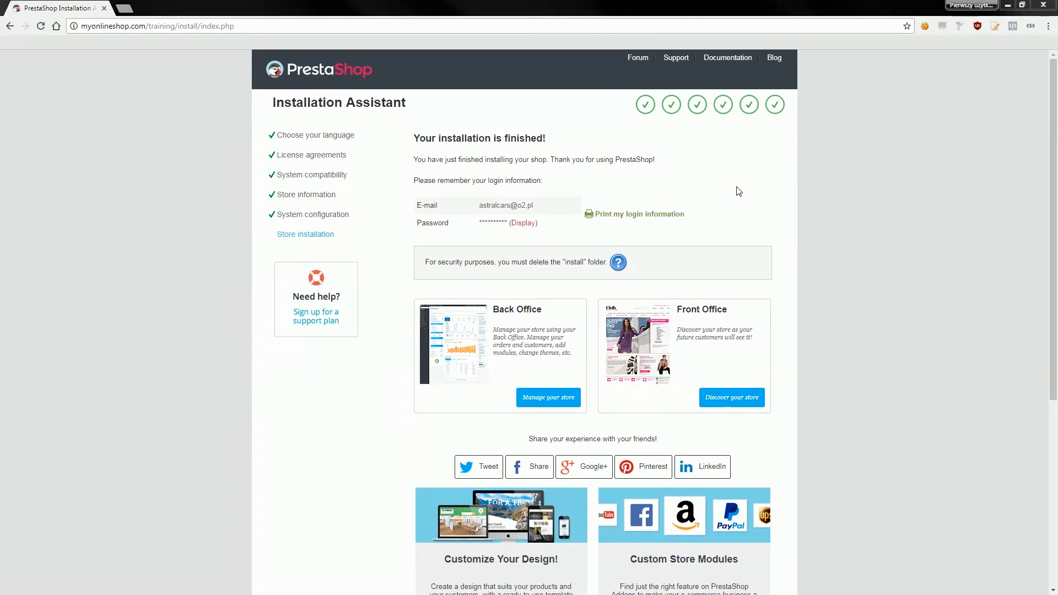
pyautogui.moveTo(716, 194)
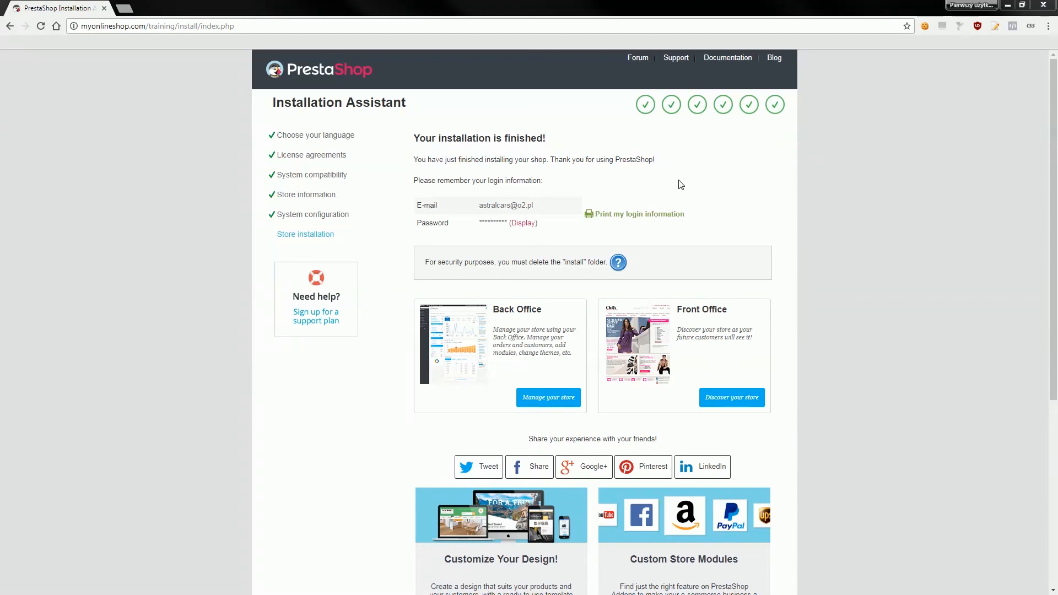
pyautogui.moveTo(654, 186)
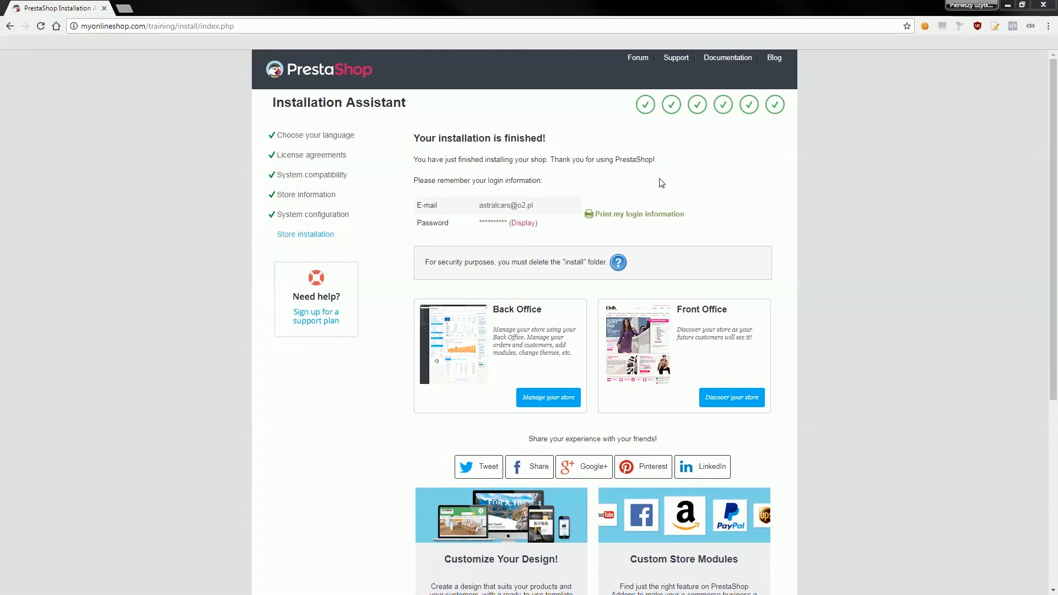
pyautogui.moveTo(659, 186)
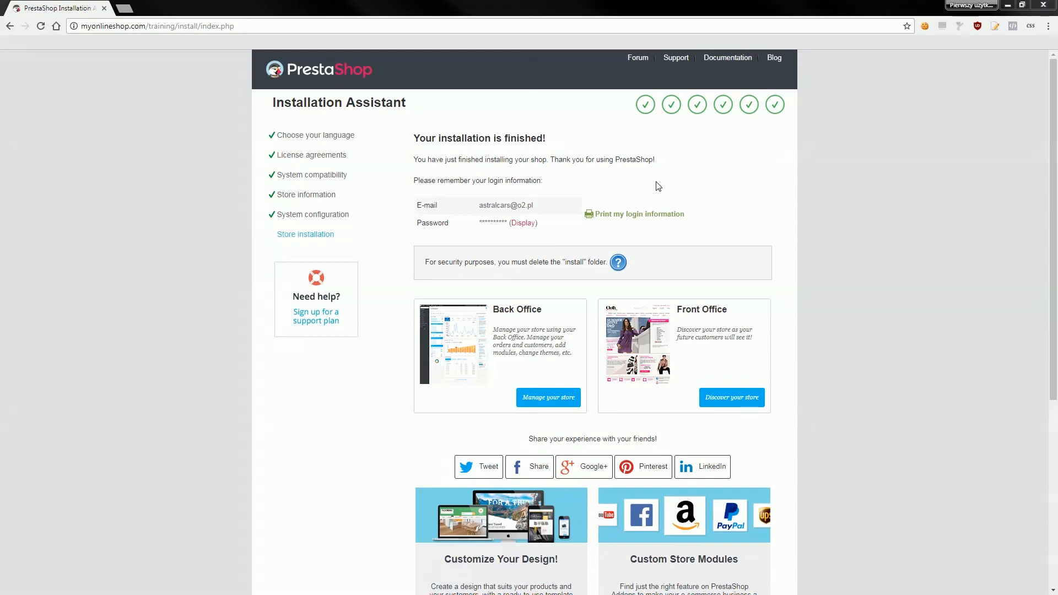
pyautogui.moveTo(576, 233)
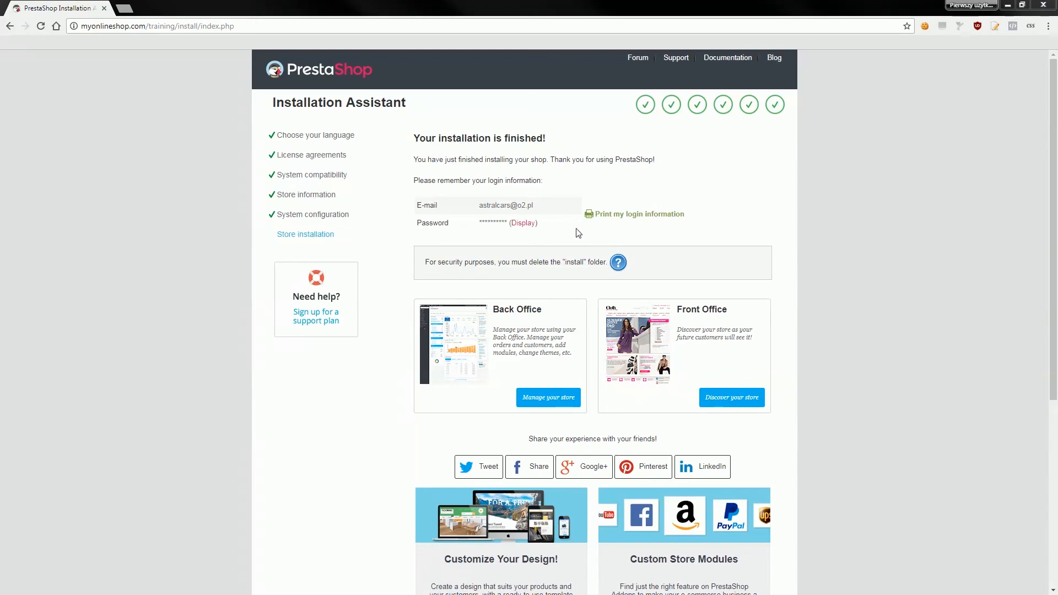
pyautogui.moveTo(581, 230)
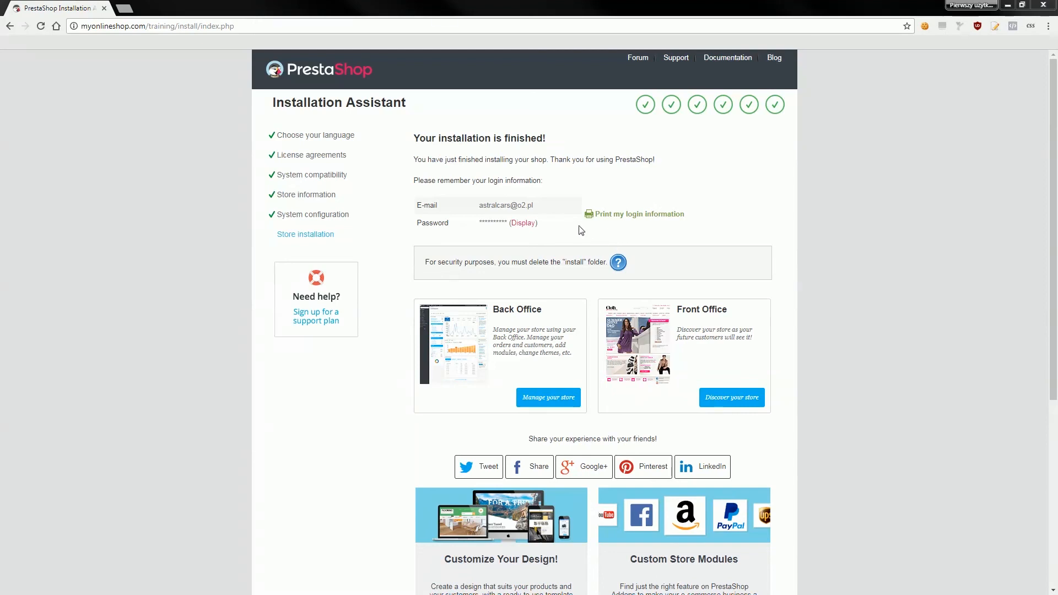
pyautogui.moveTo(547, 252)
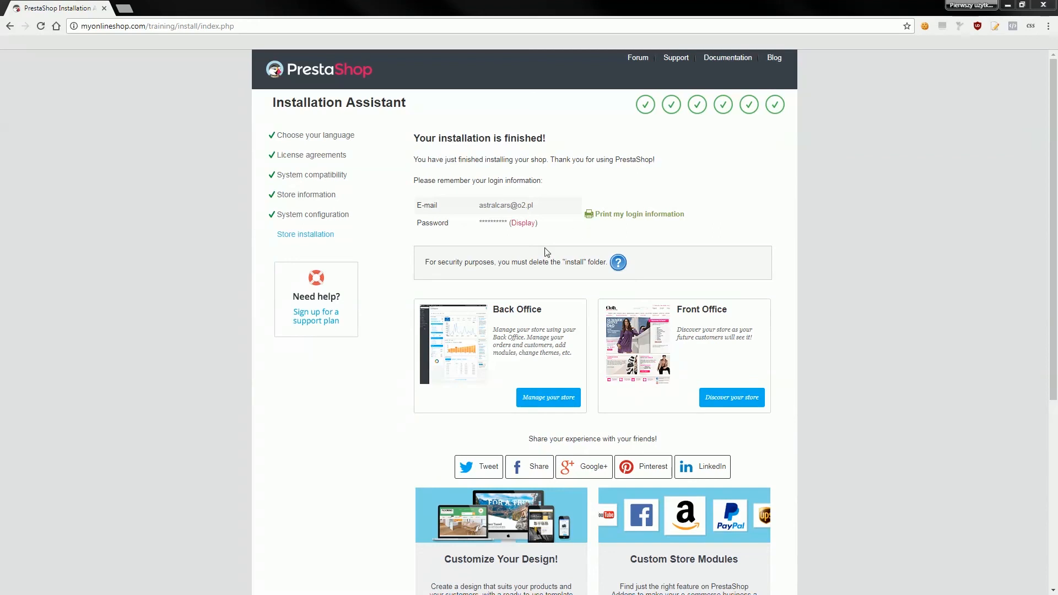
pyautogui.moveTo(3, 473)
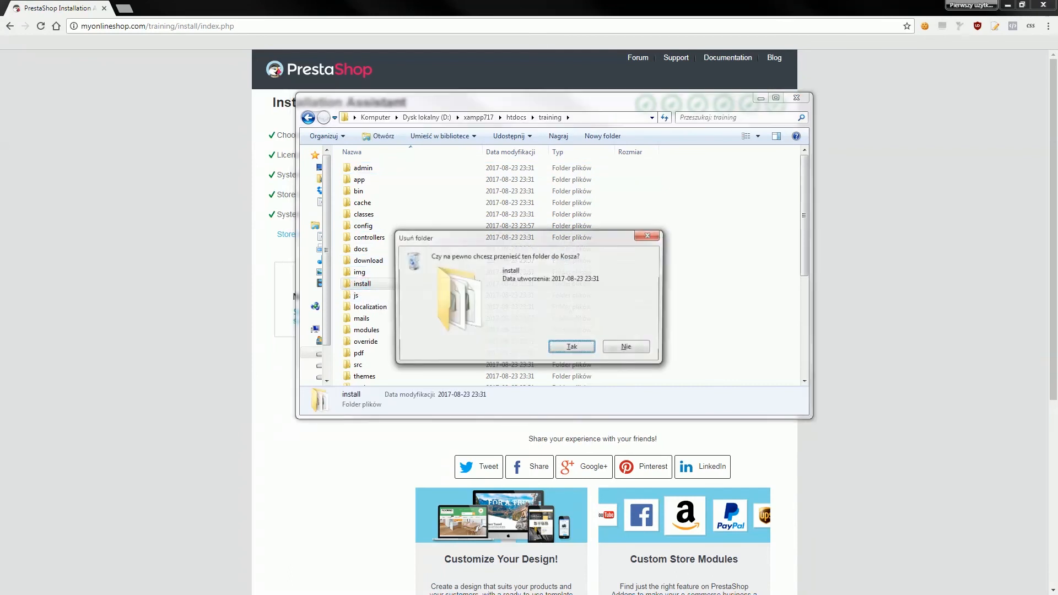
# Confirm moving the install folder to the Recycle Bin.
pyautogui.click(570, 346)
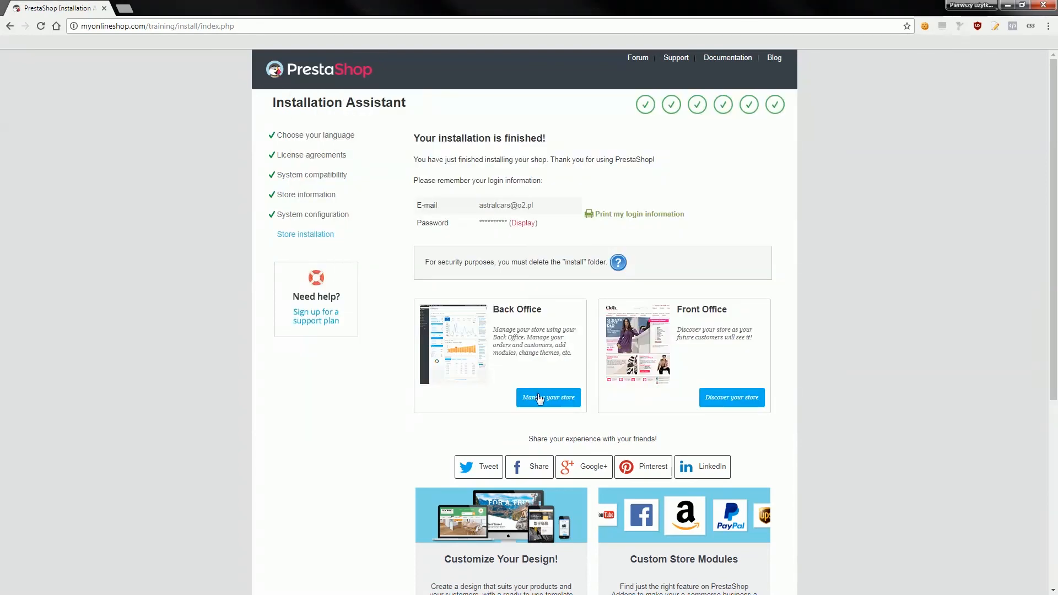
# Open the back office via 'Manage your store' and focus the login email field.
pyautogui.click(548, 398)
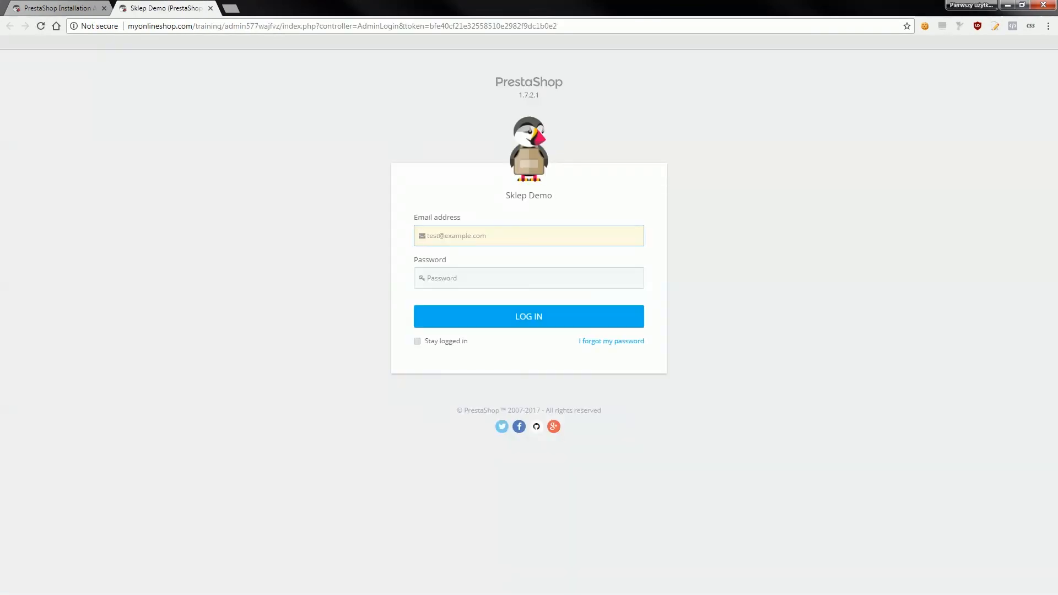
pyautogui.click(528, 236)
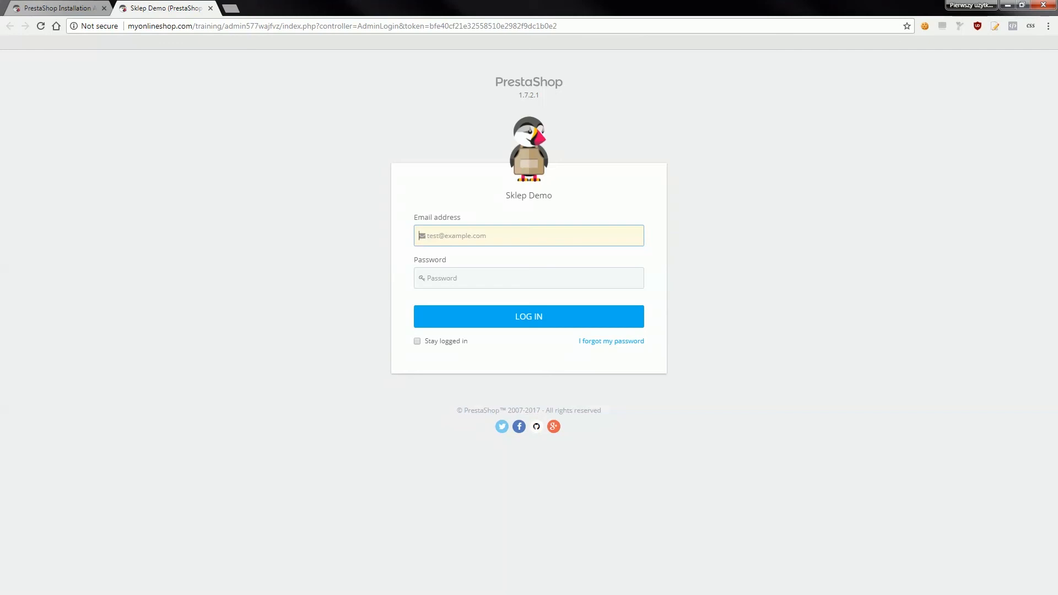